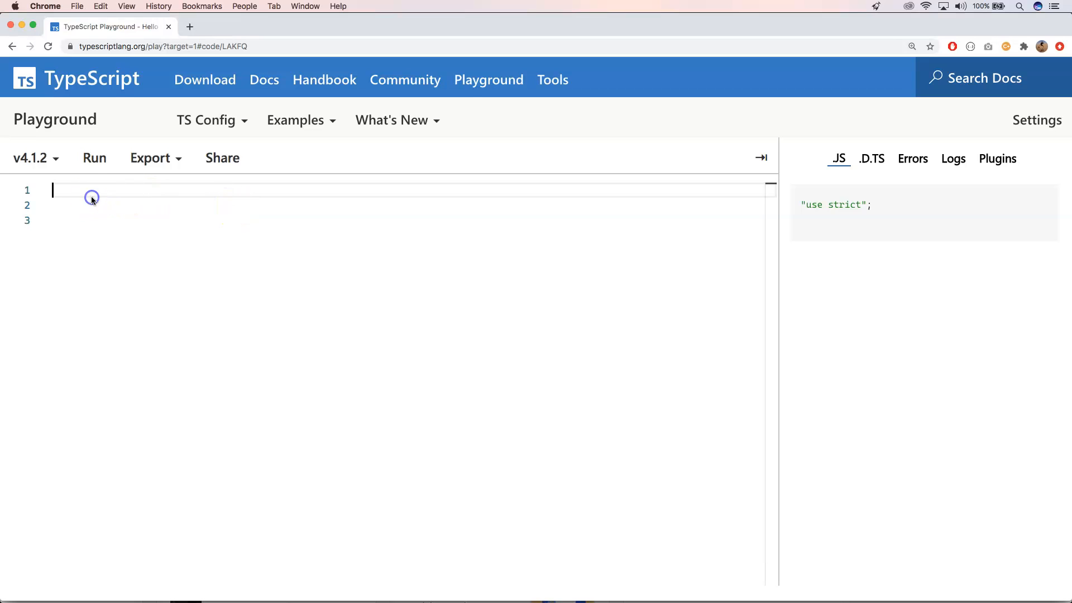
- Write `const i = 123;` in the empty editor as the start of the example
left_click(92, 198)
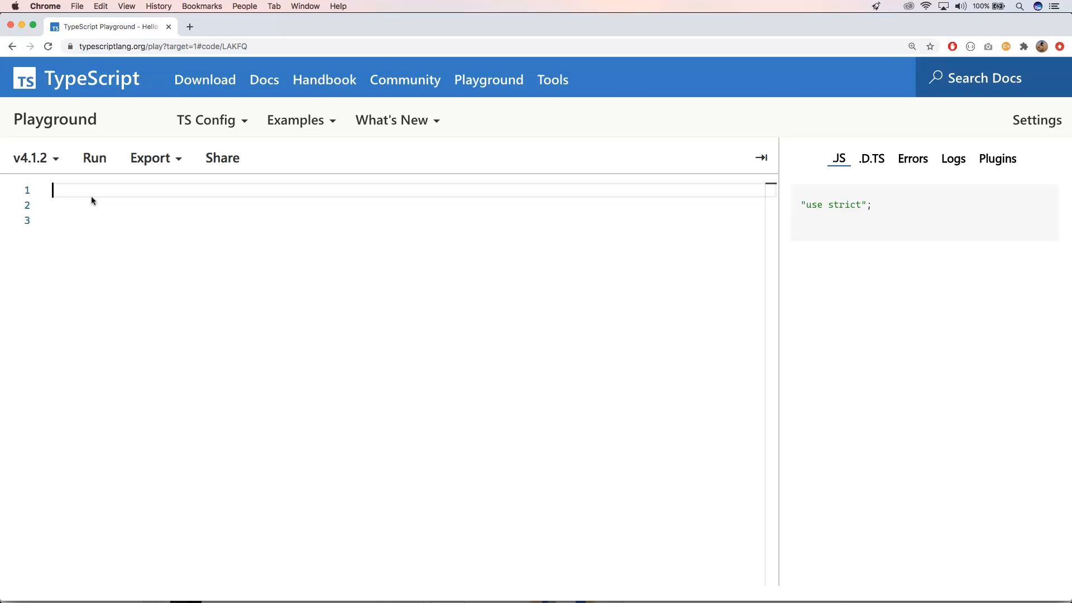
type("const i = 123;")
left_click(404, 204)
type("console.log(`hello ${i}`);")
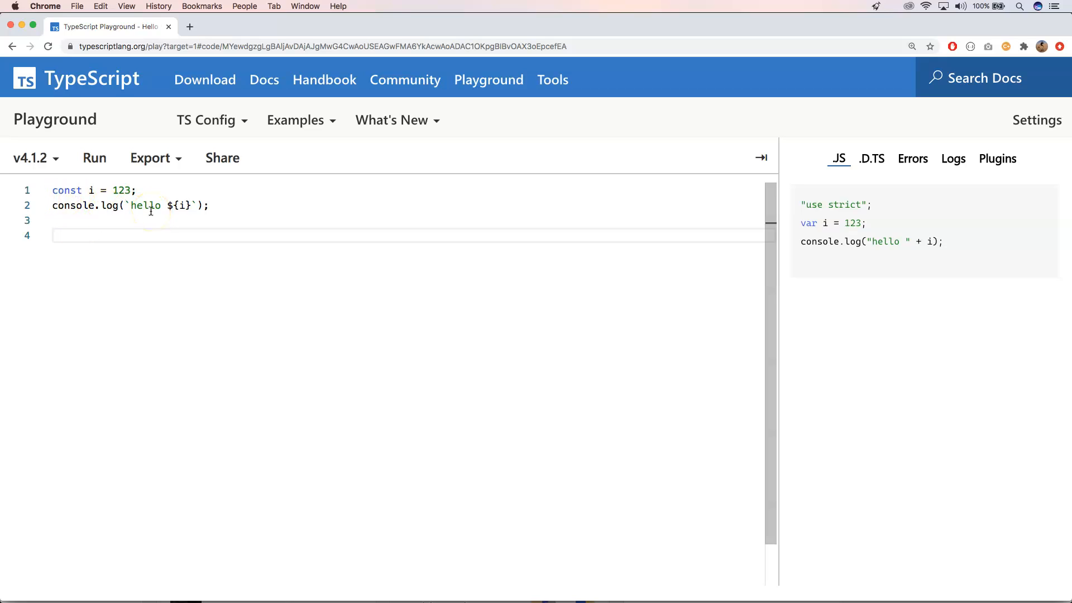
mouse_move(271, 248)
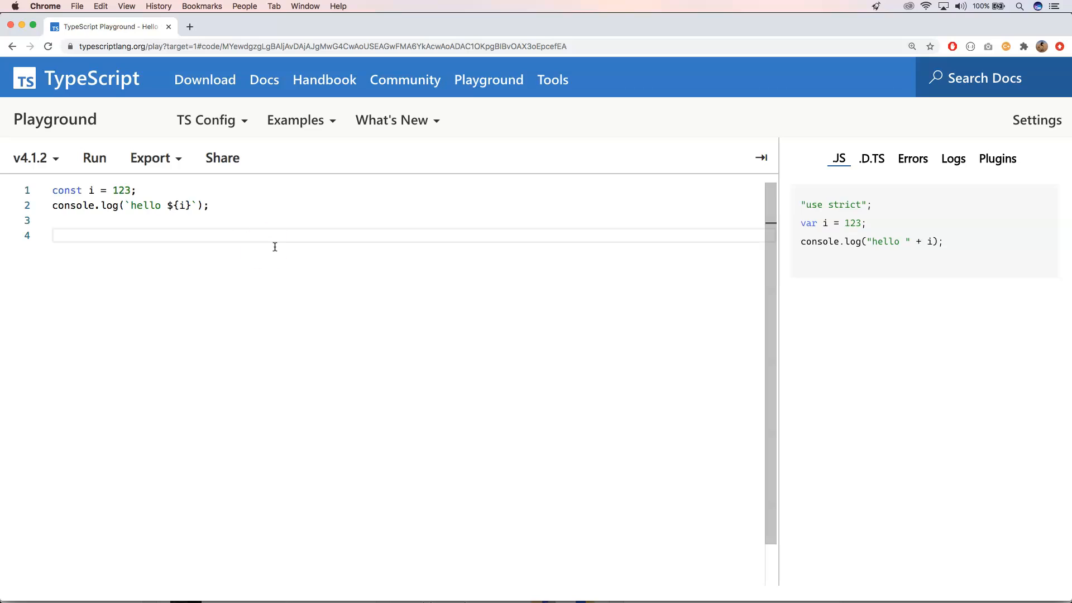
mouse_move(107, 248)
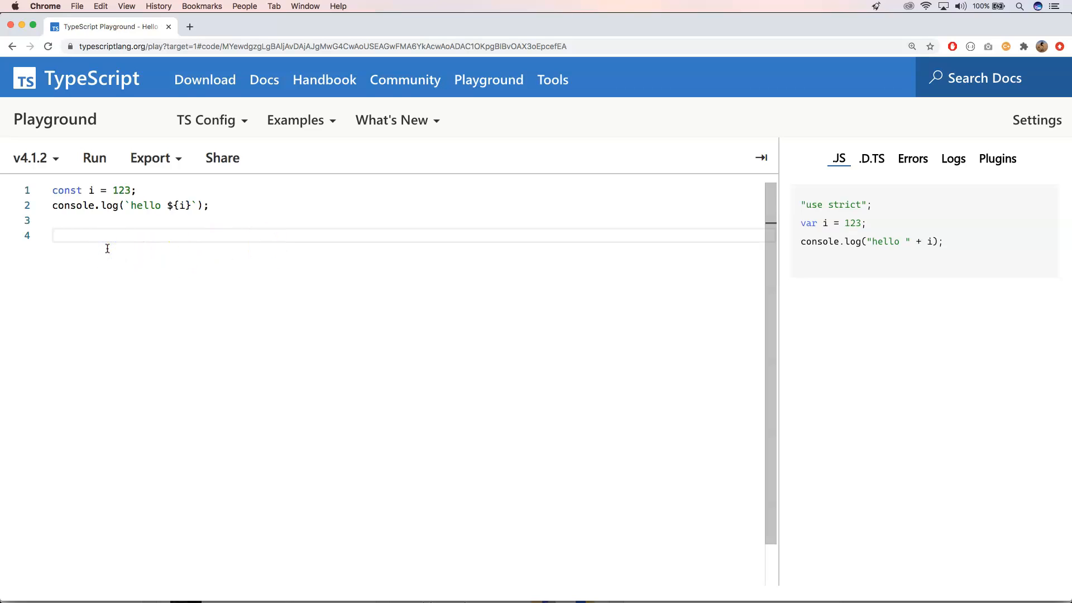
- Define `type OnString = \`on${string}\``, replacing the literal onClick with a ${string} placeholder
type("type OnString = `onClick`;")
type("const onWhatever: OnString = 'onWhatever';")
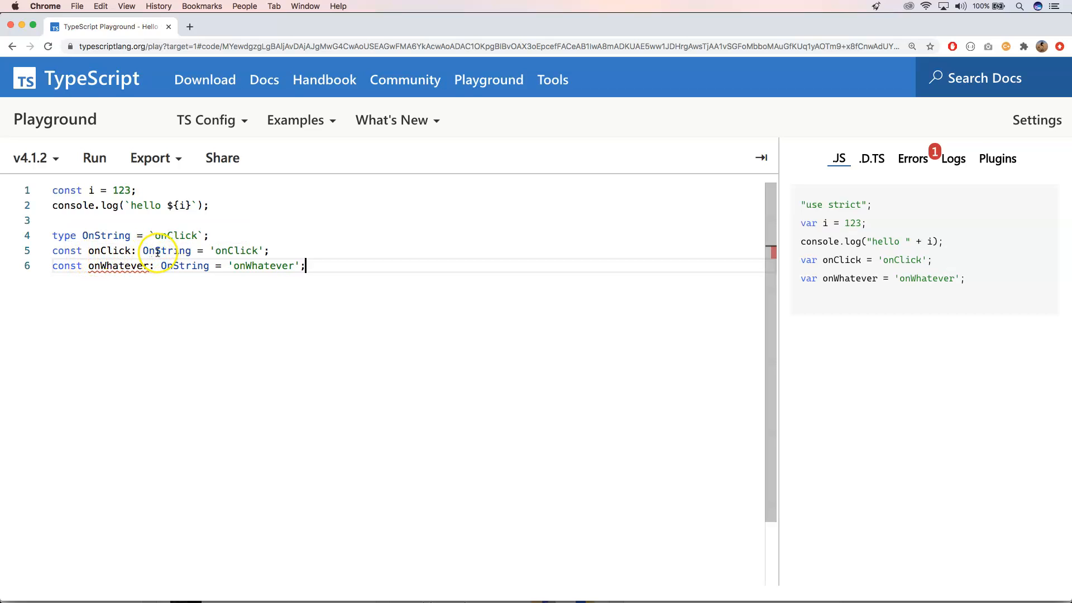
mouse_move(149, 266)
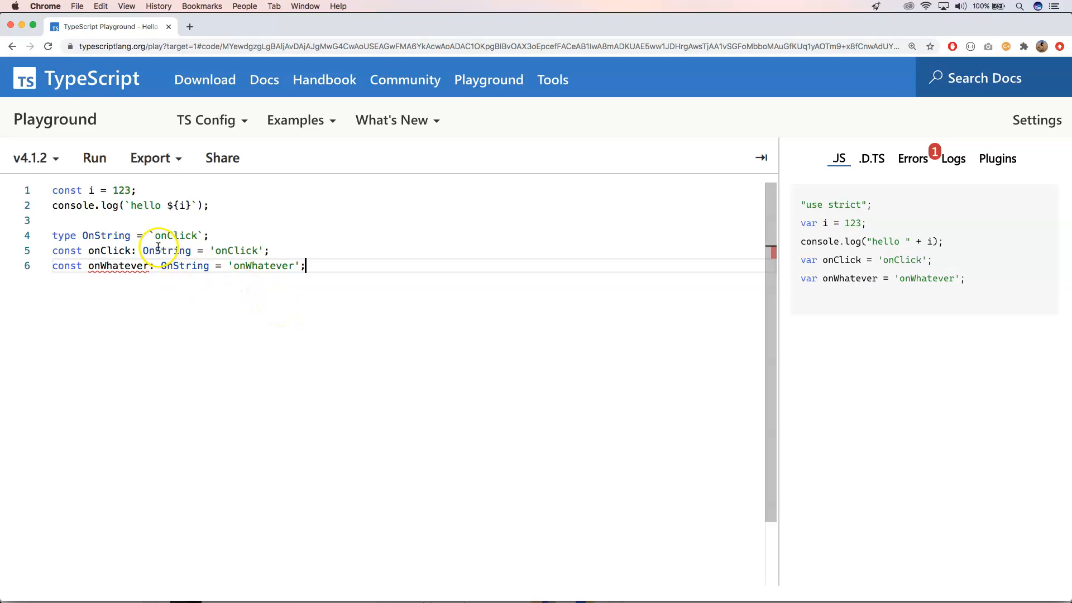
mouse_move(181, 227)
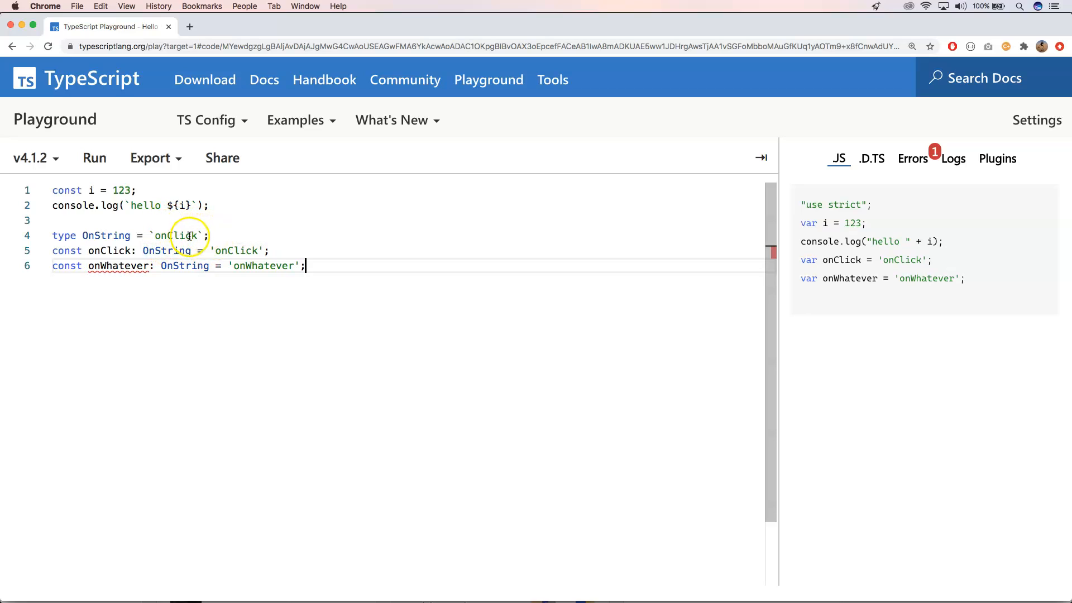
mouse_move(220, 284)
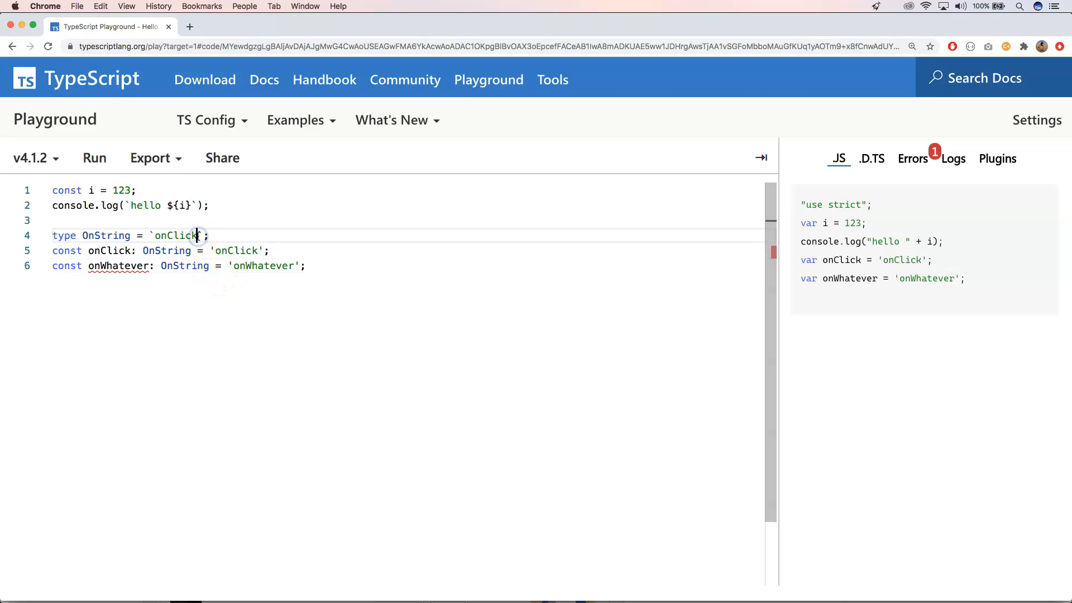
key("Backspace")
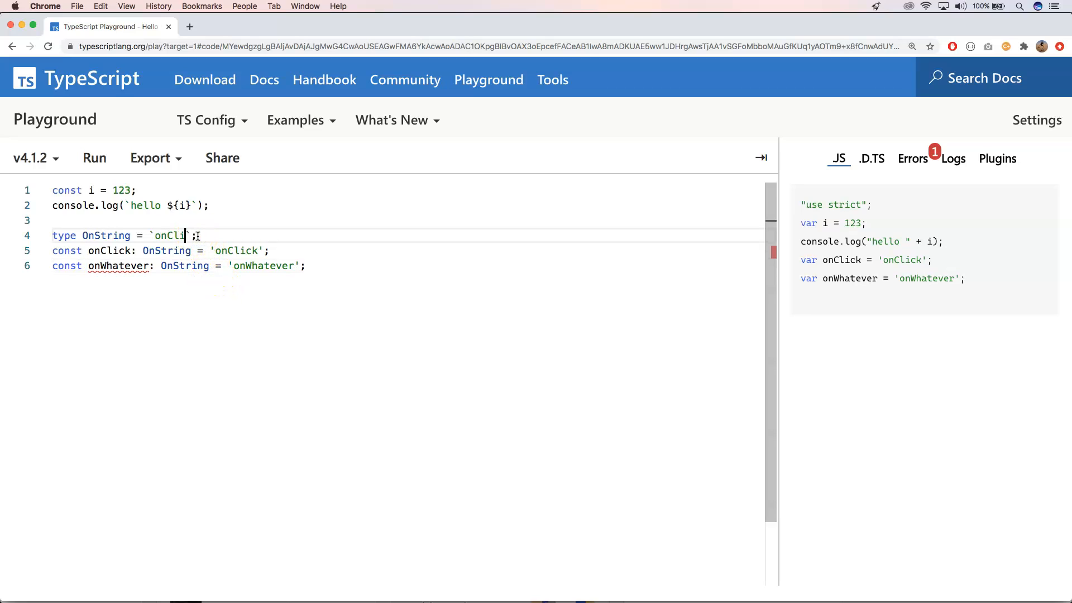
key("Backspace")
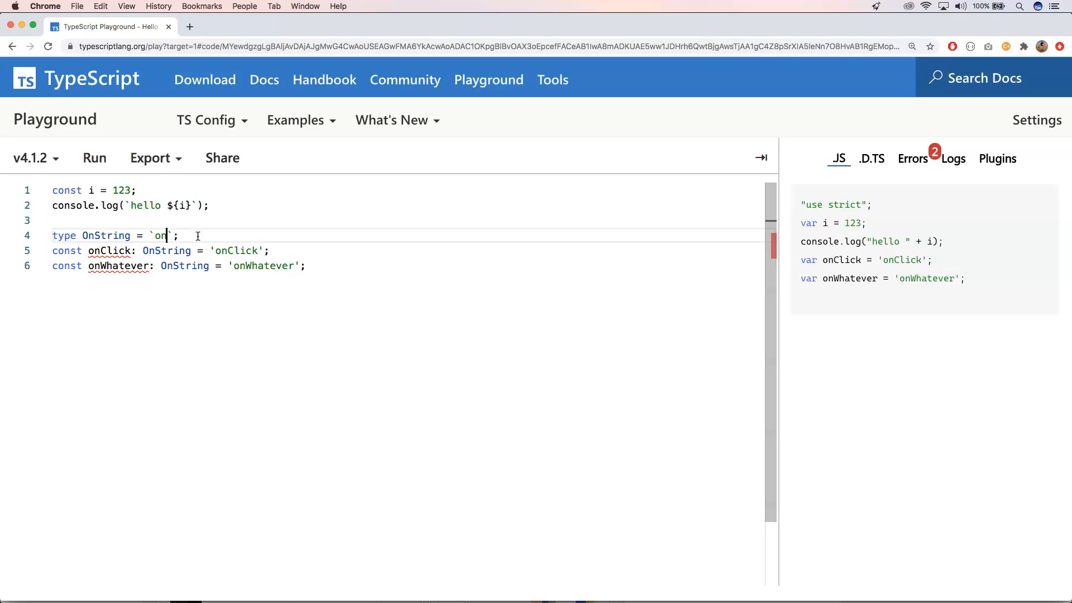
type("$")
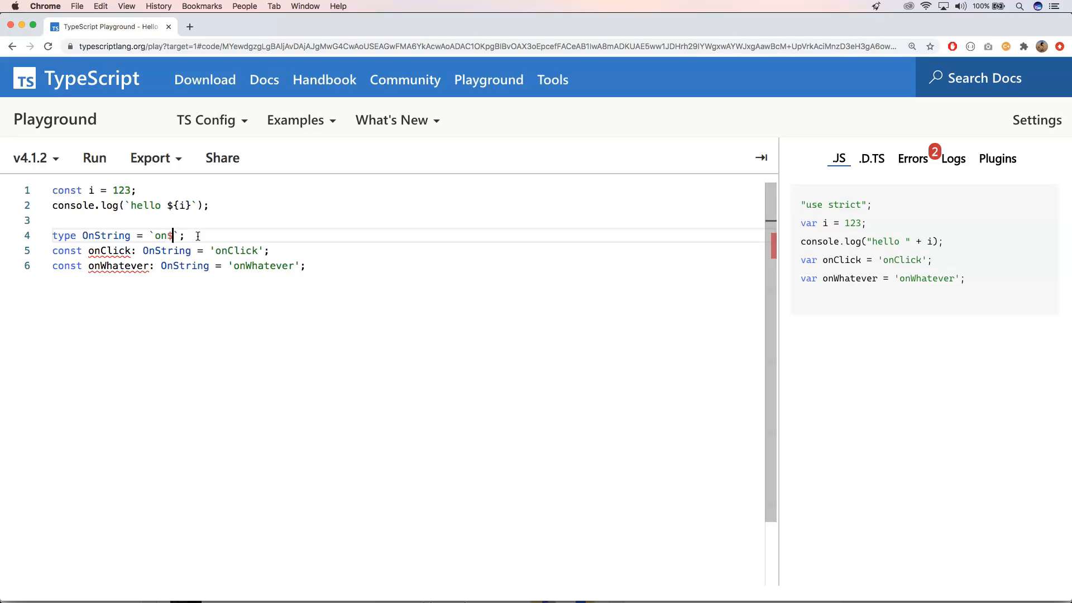
type("{")
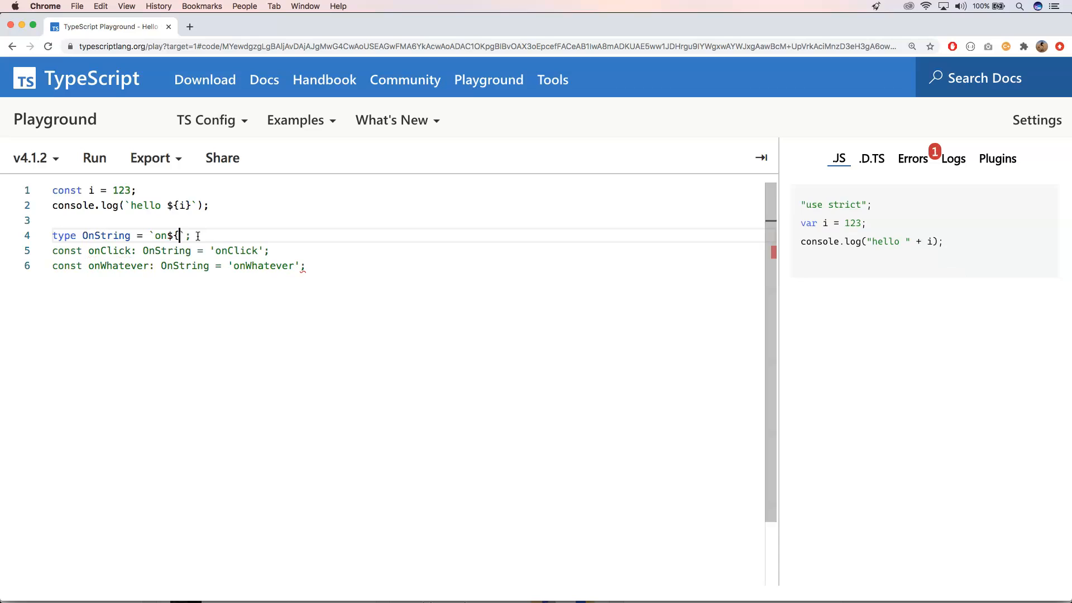
type("}")
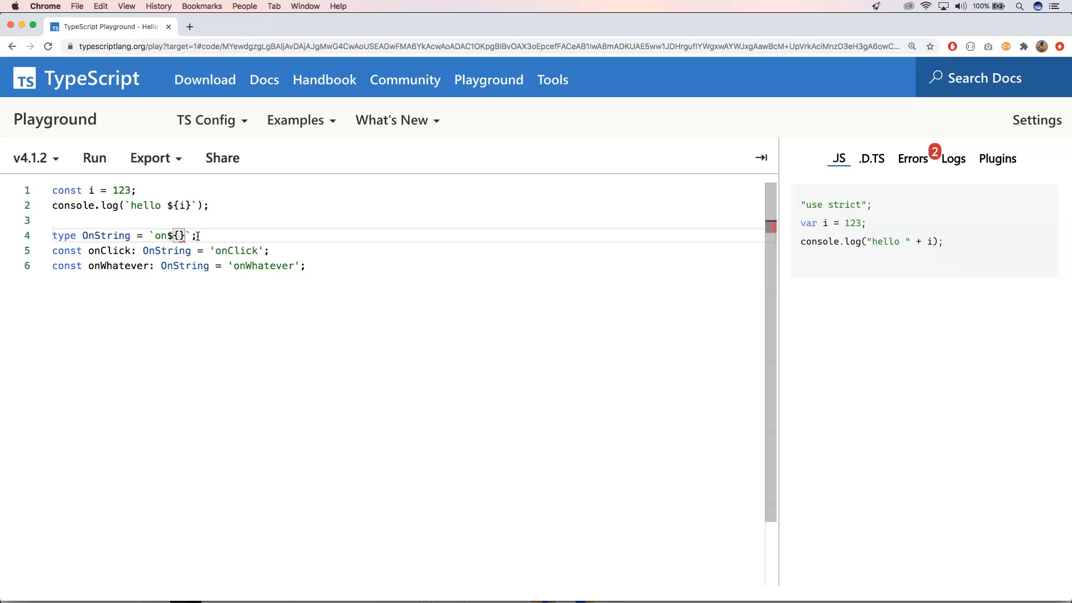
type("string")
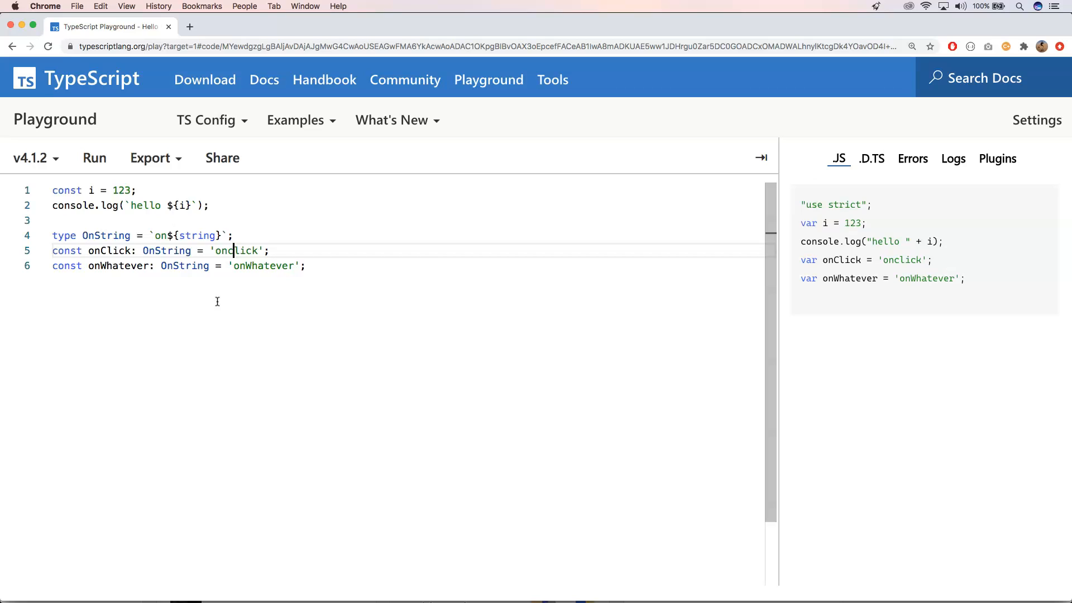
key("Backspace")
type("C")
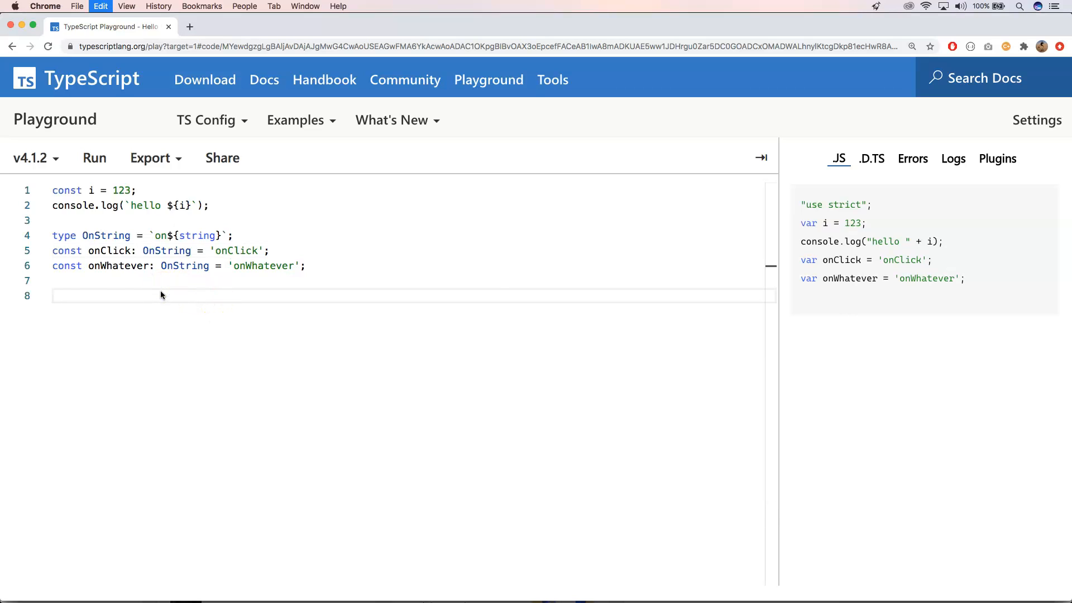
- Add `type IdNum = \`id${number}\`` and select the failing idABC example lines for removal
type("type IdNum = `id${number}`;")
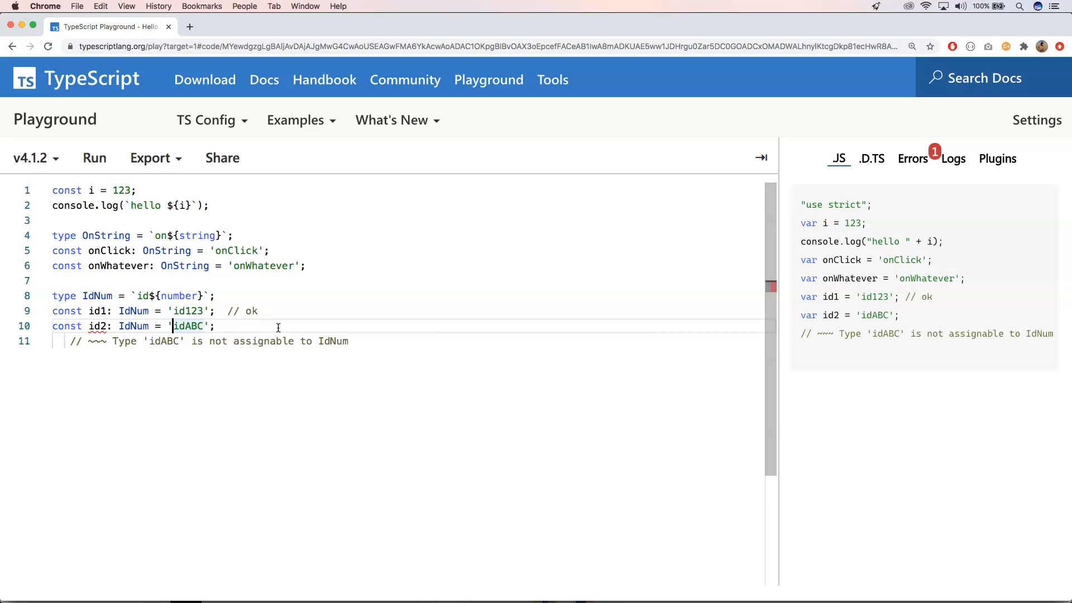
mouse_move(273, 335)
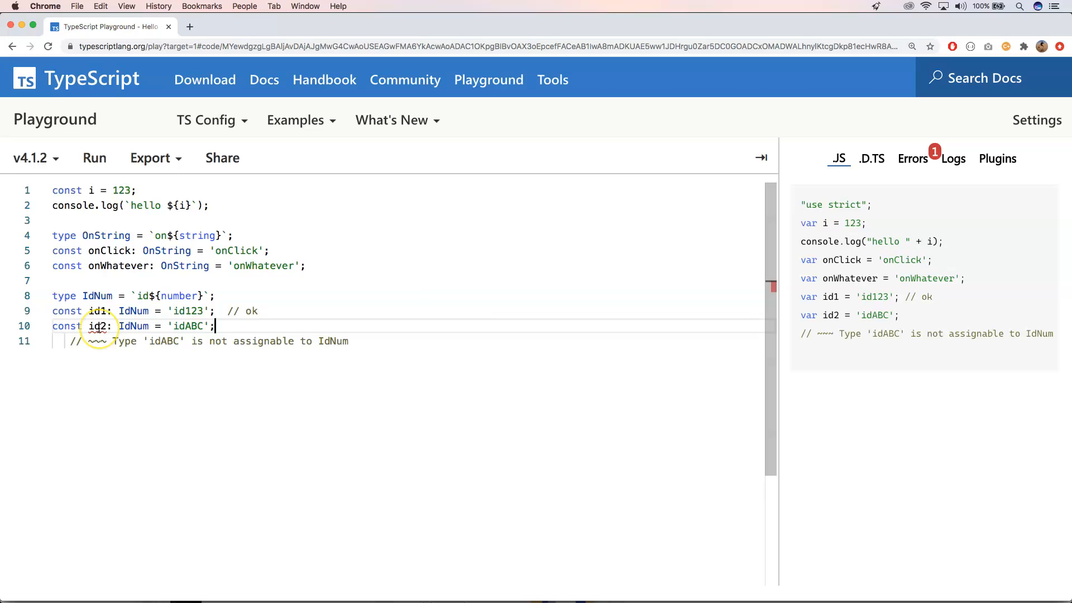
mouse_move(98, 326)
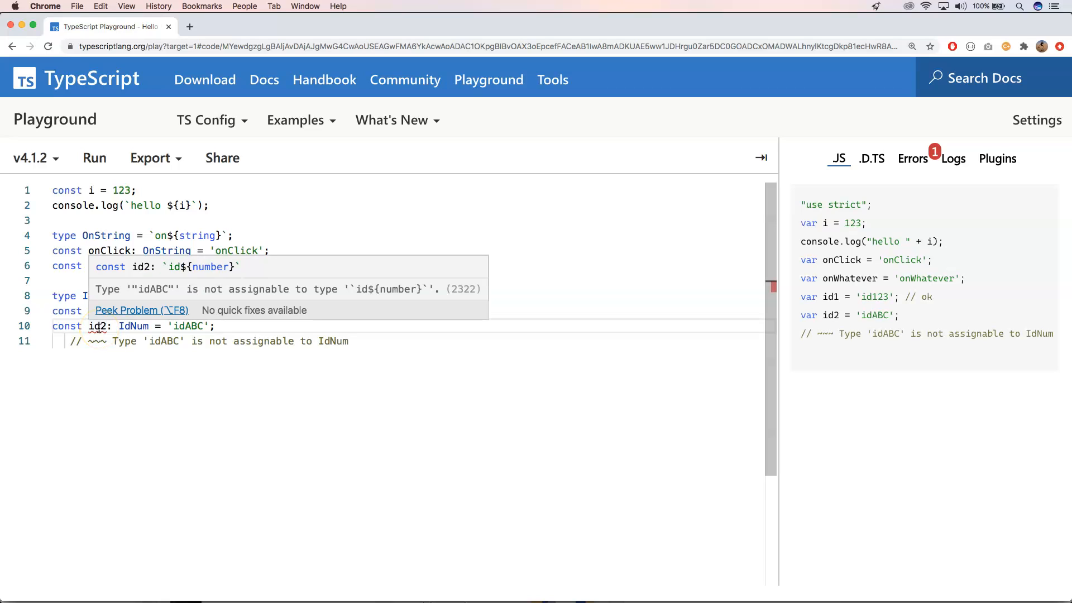
left_click(364, 342)
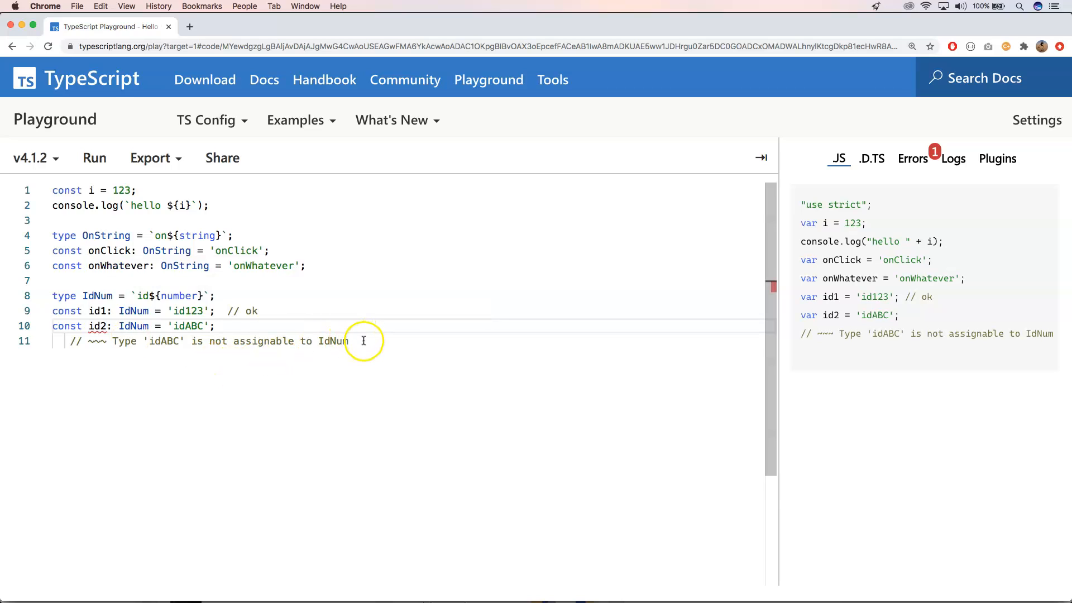
left_click_drag(78, 310, 348, 341)
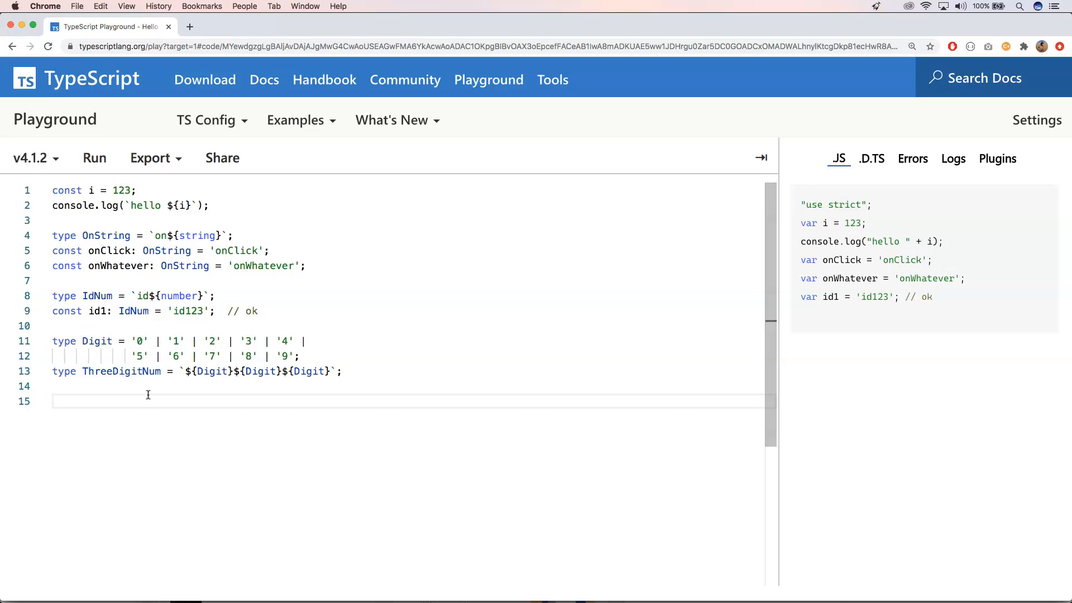
- Declare a pin constant of type ThreeDigitNum with the value '123'
type("c")
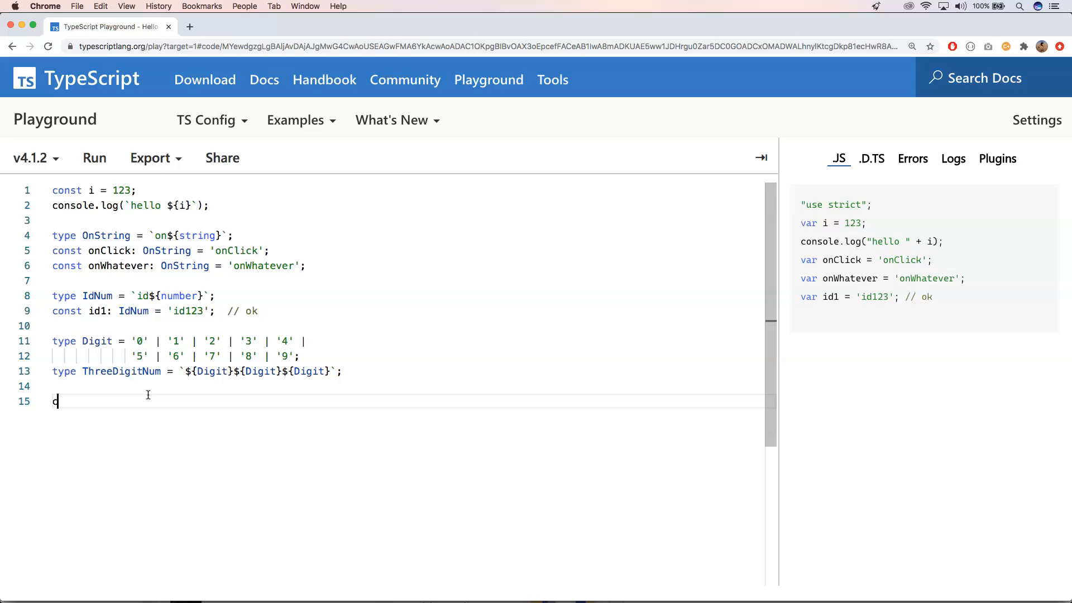
type("onst")
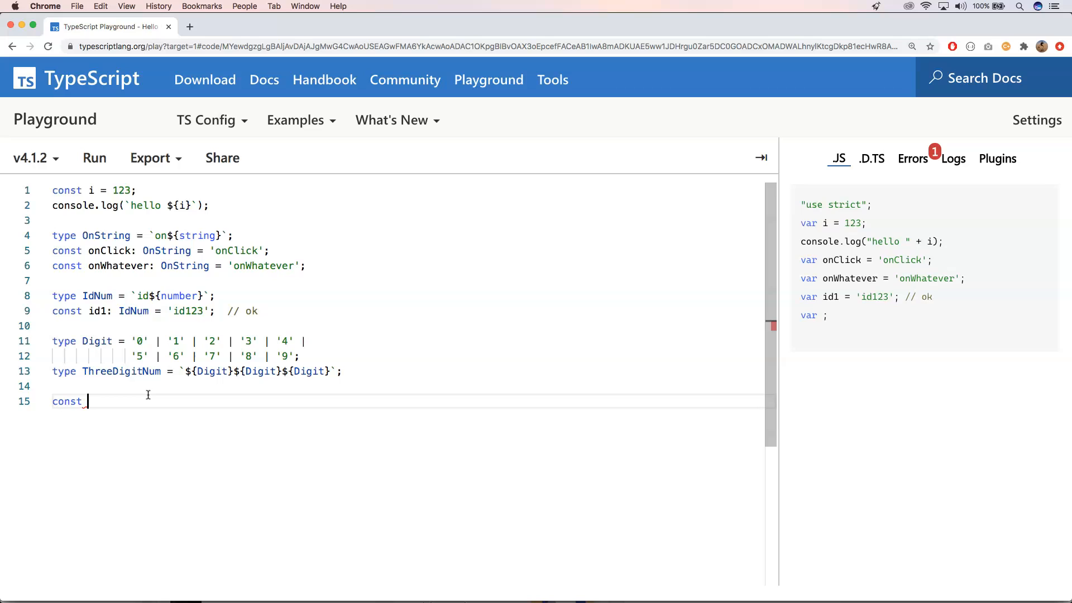
type("pin: ThreeDigitNum")
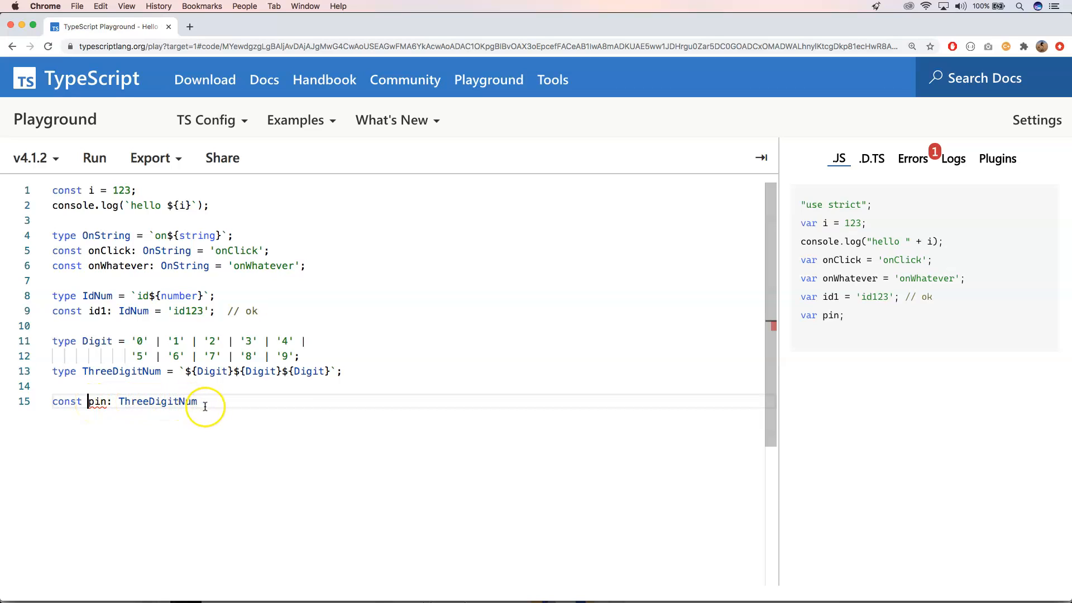
double_click(156, 401)
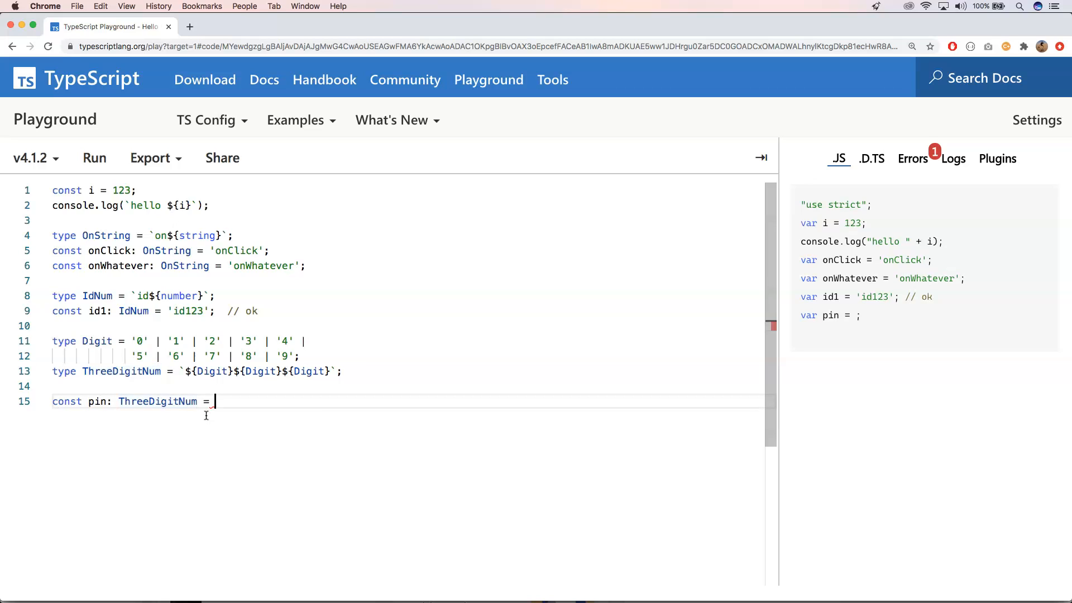
type("'")
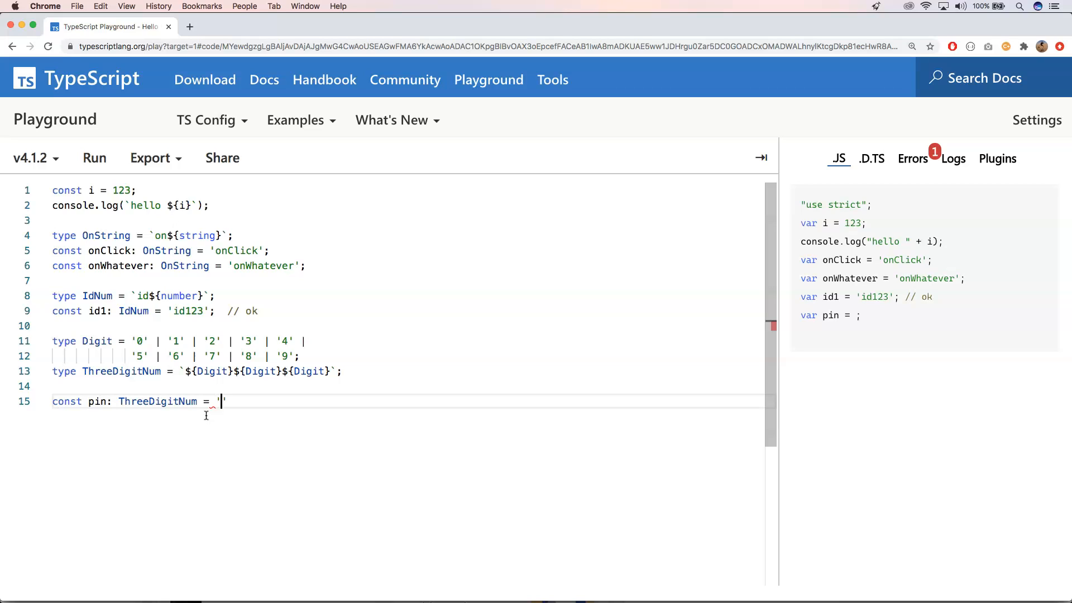
type("123")
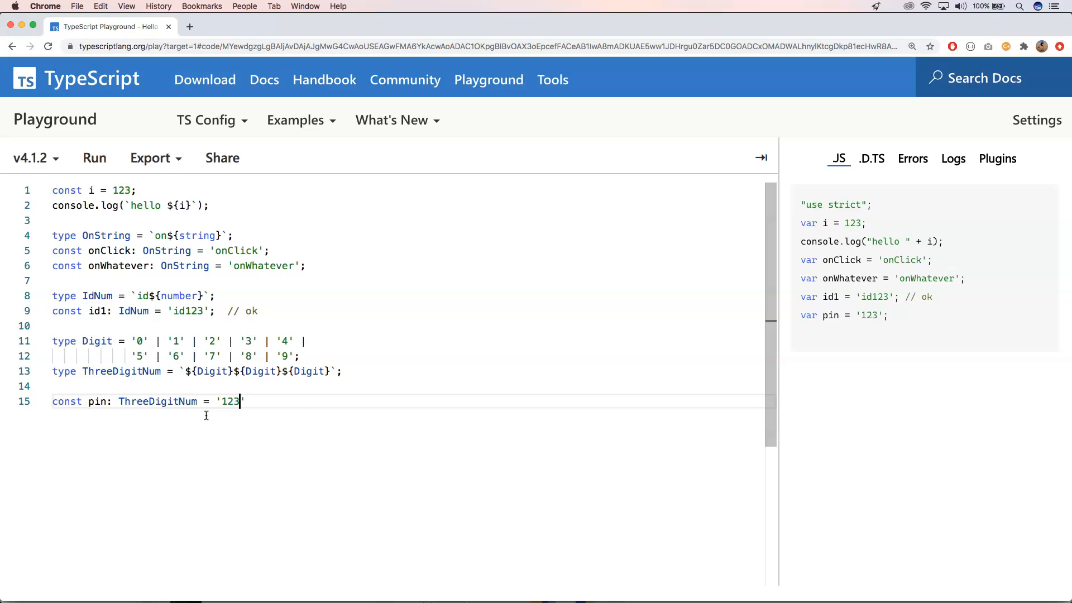
type(";")
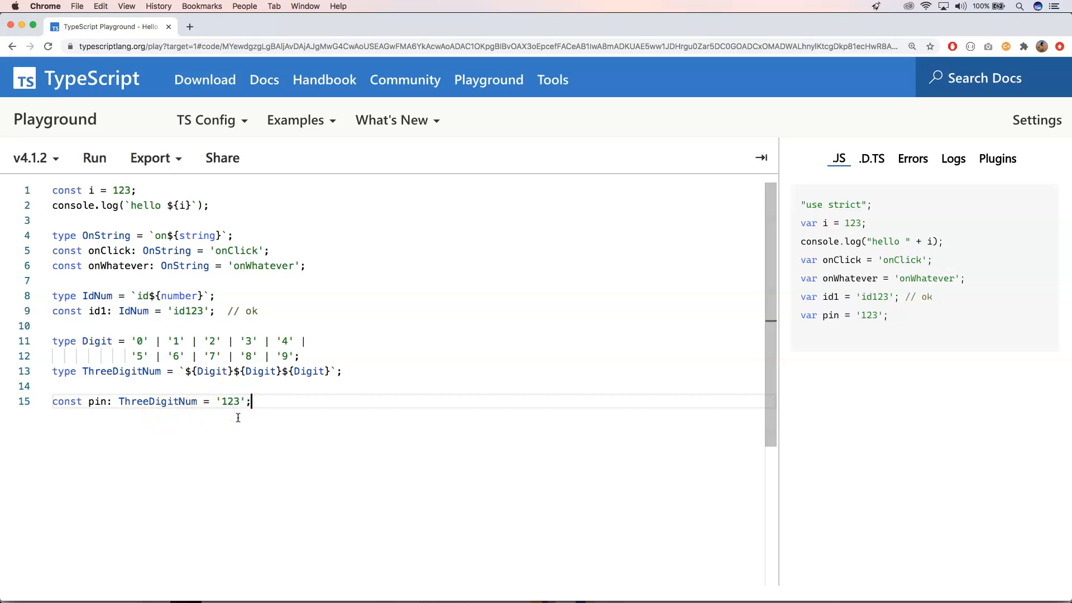
- Show '1230' is rejected by ThreeDigitNum, then restore the value to '123'
type("0")
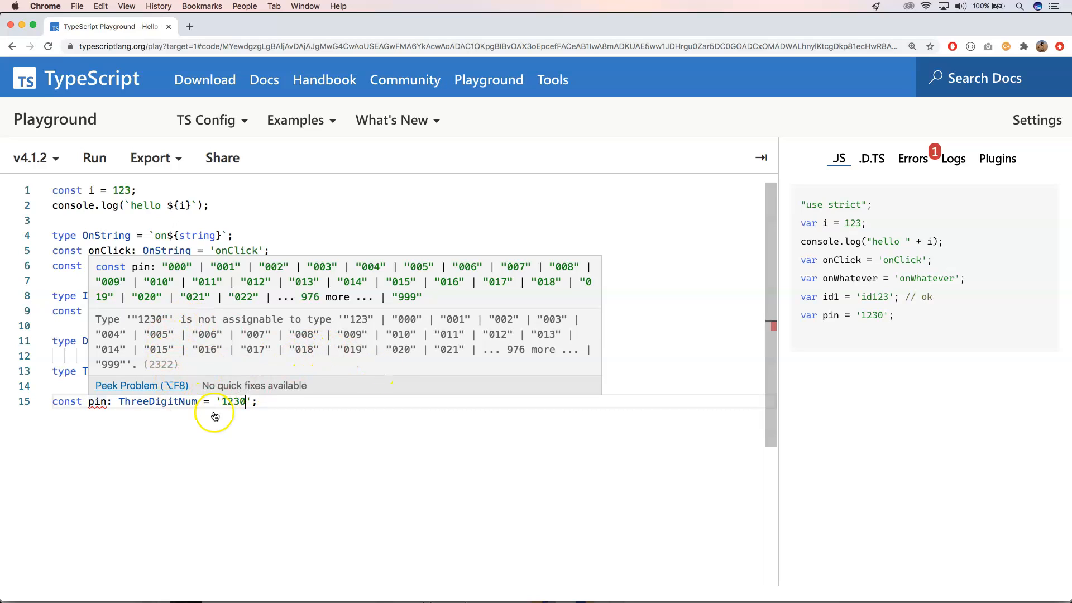
left_click(275, 409)
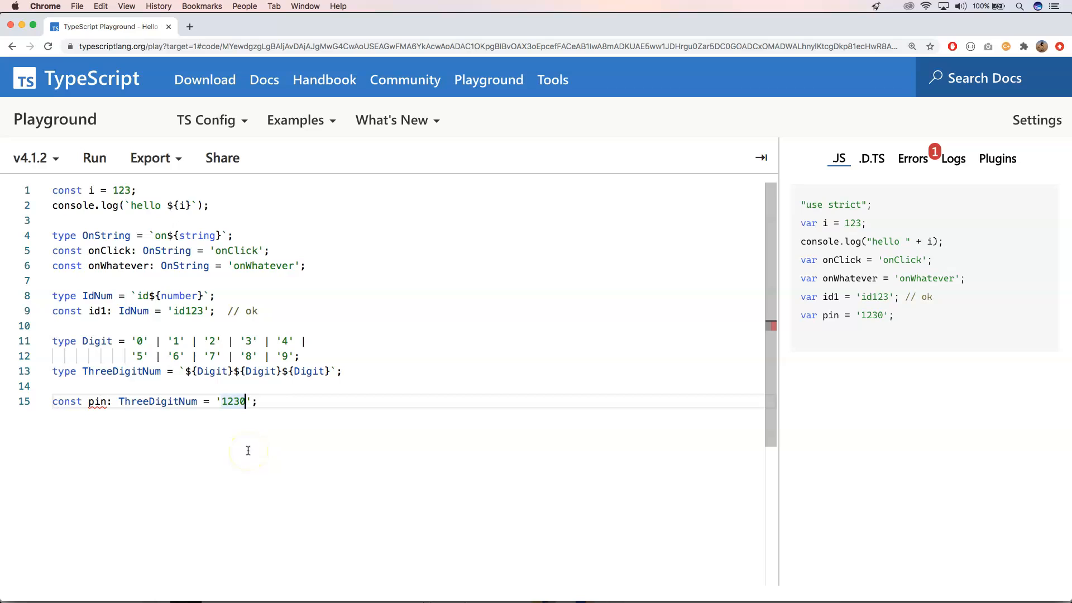
key("Backspace")
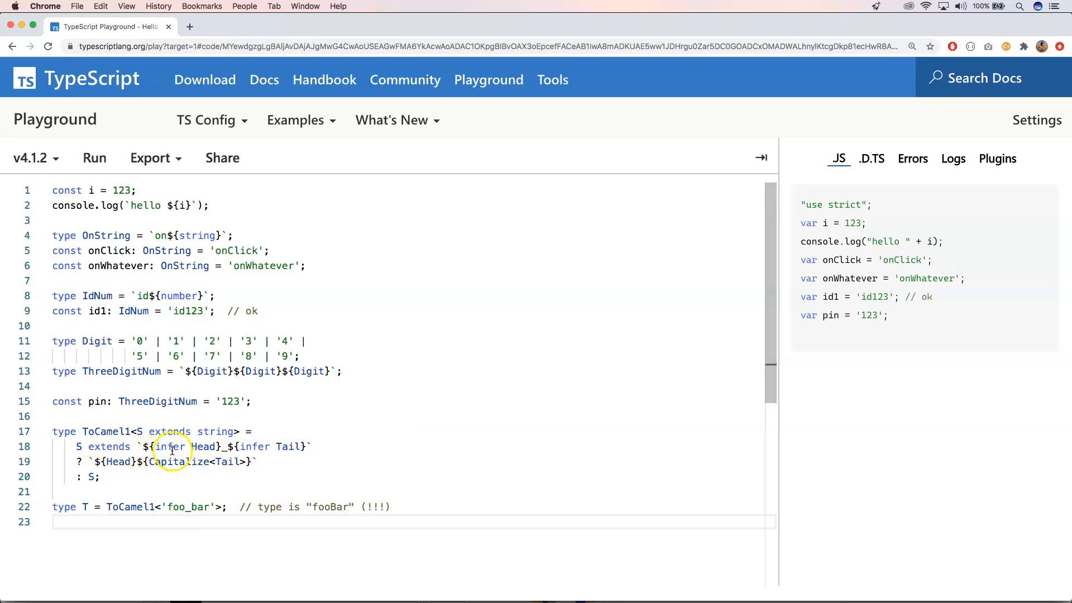
mouse_move(206, 447)
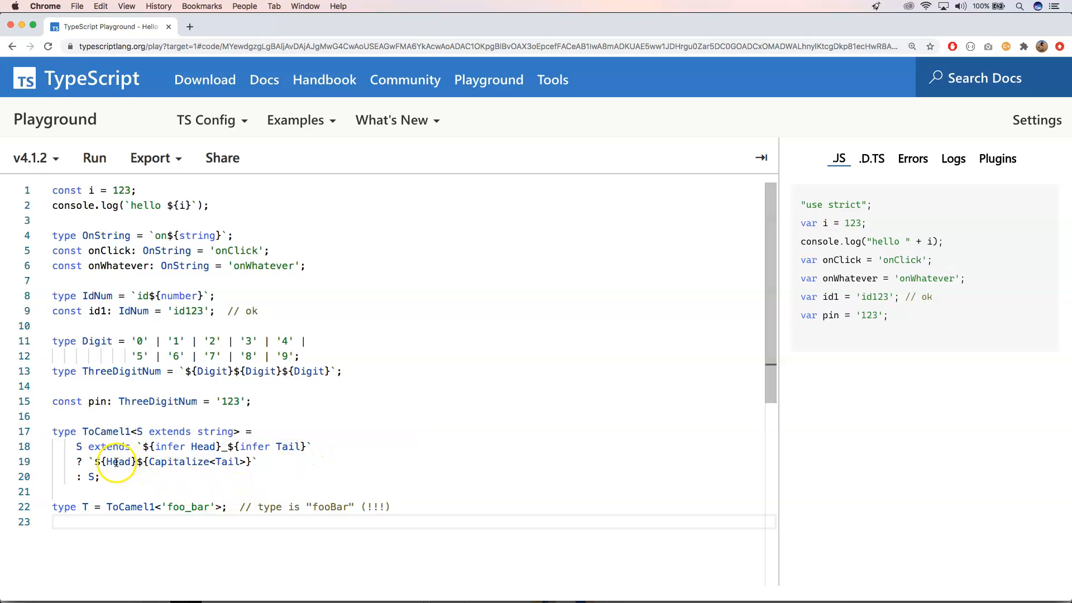
mouse_move(119, 461)
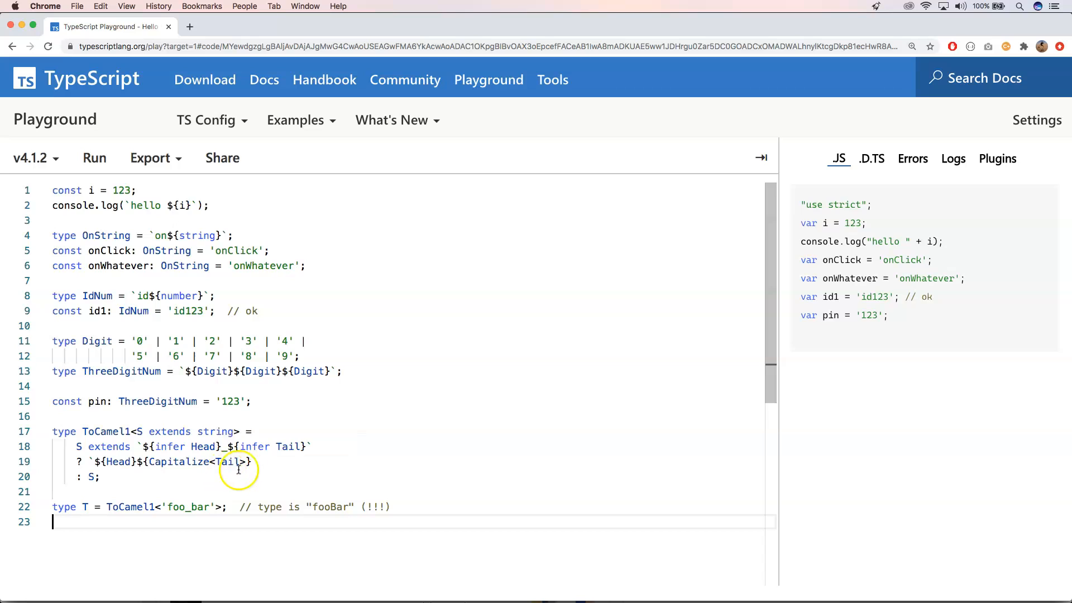
mouse_move(227, 462)
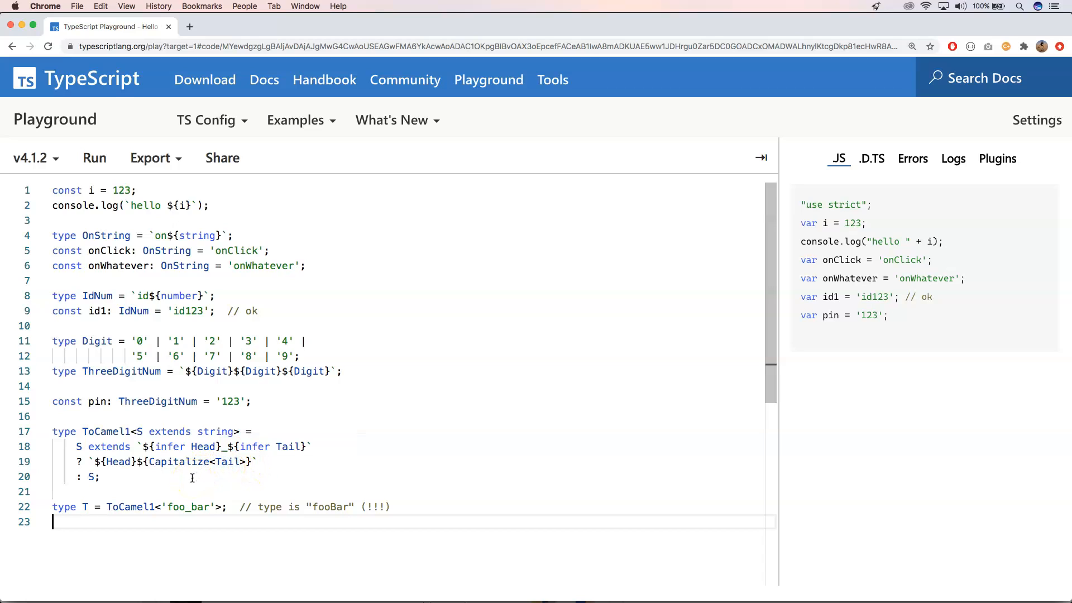
mouse_move(174, 495)
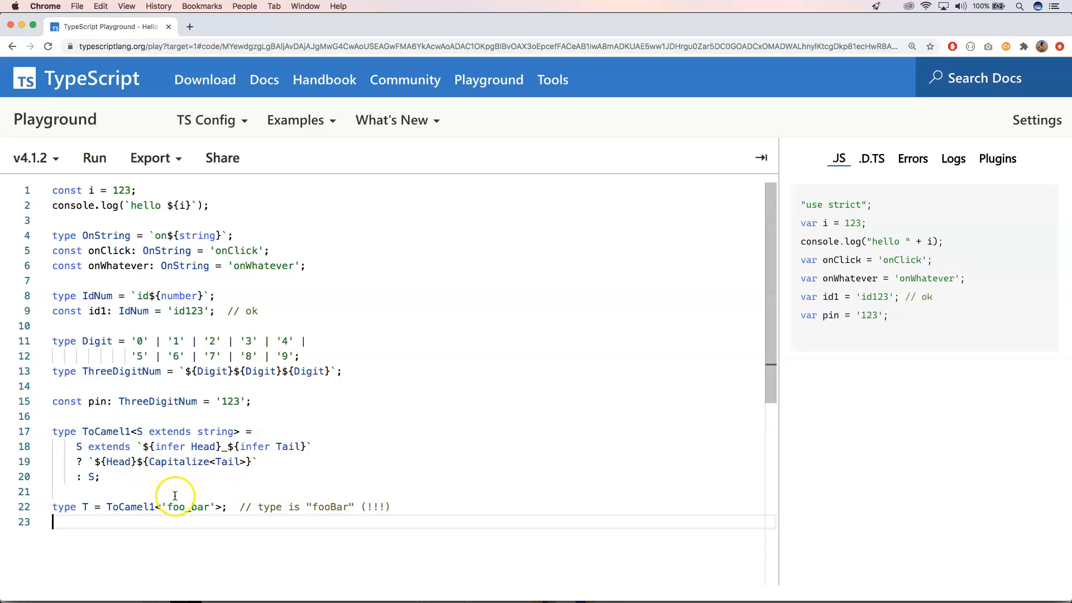
mouse_move(136, 507)
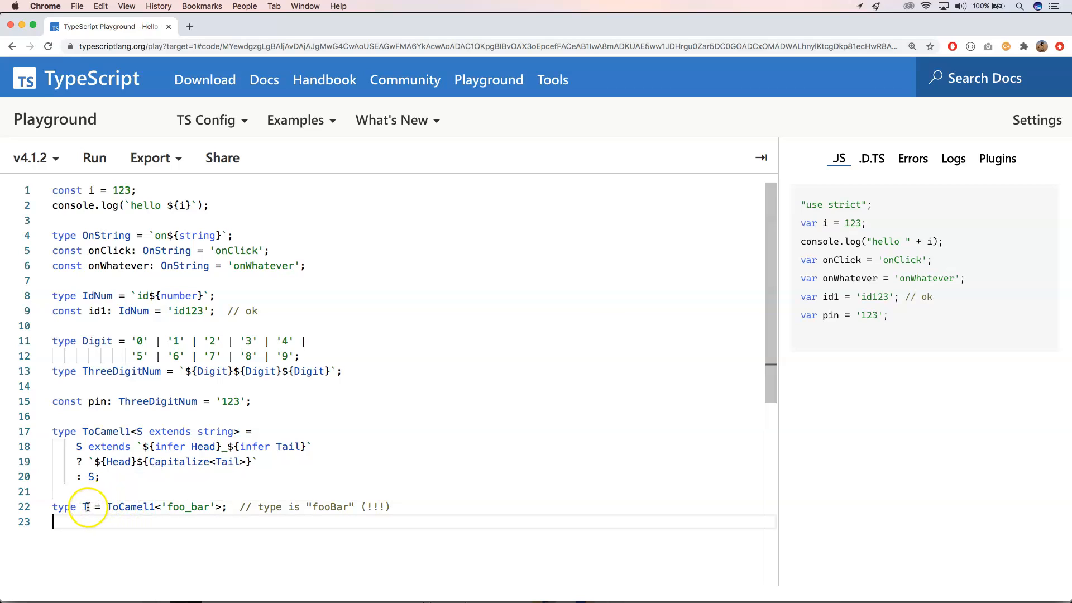
mouse_move(85, 507)
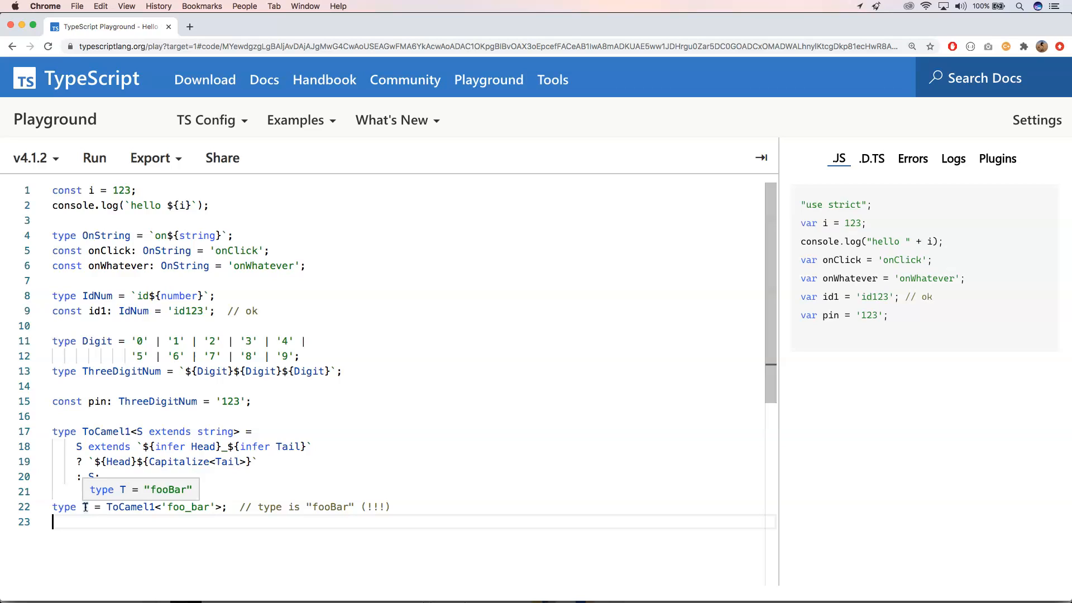
mouse_move(858, 7)
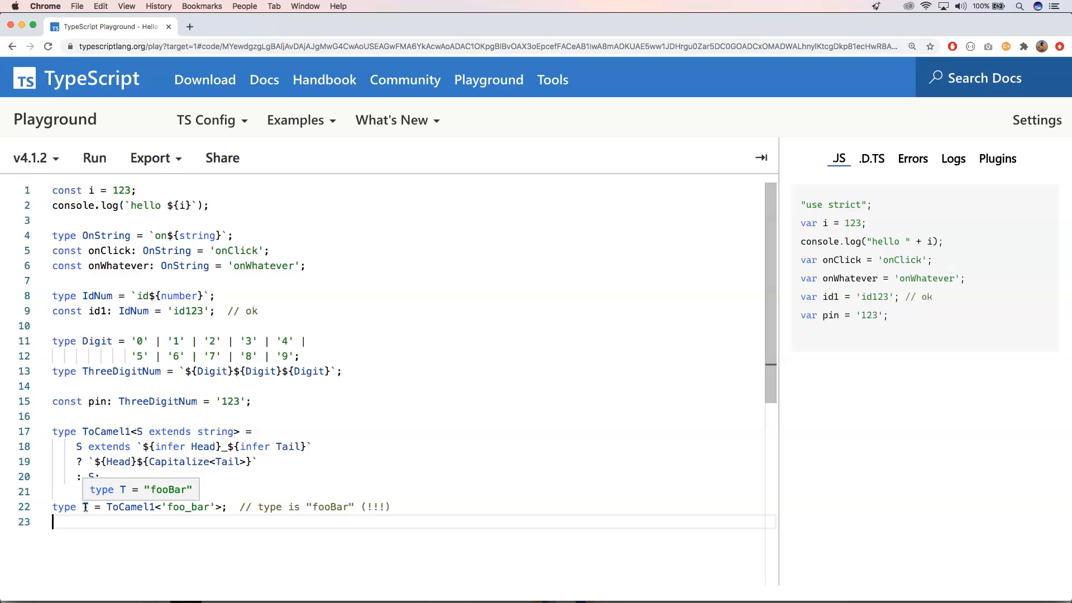
mouse_move(148, 462)
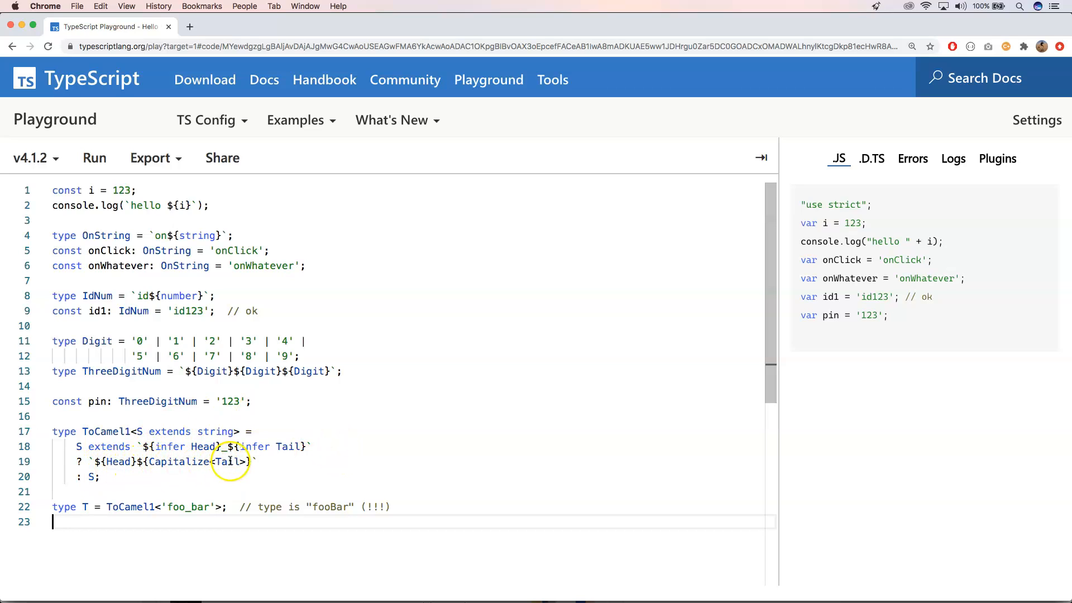
mouse_move(390, 507)
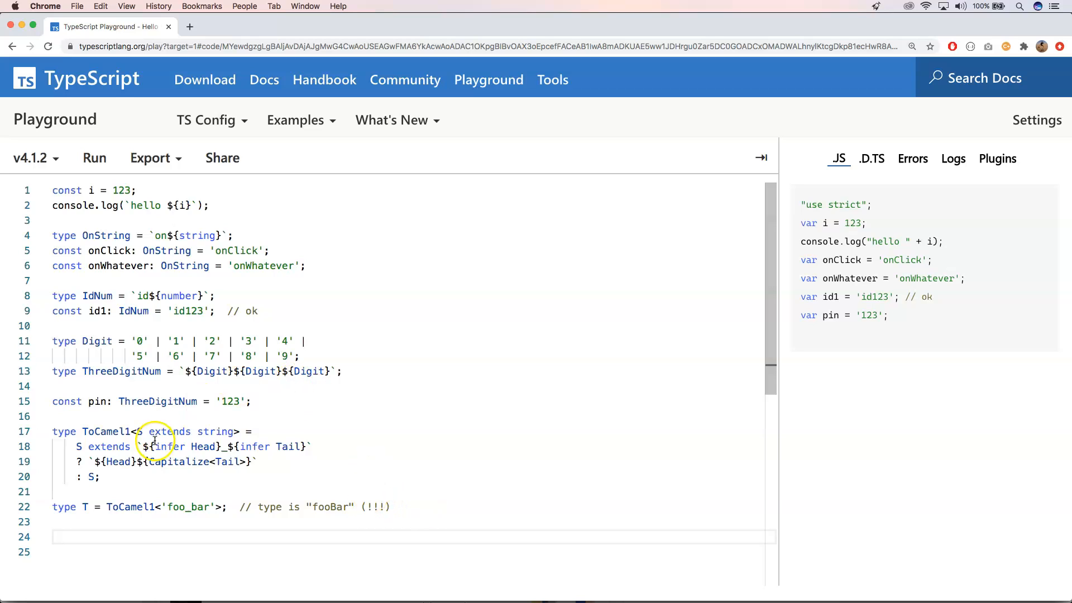
- Start a new type declaration on the empty line under the ToCamel1<'foo_bar'> example
left_click(166, 446)
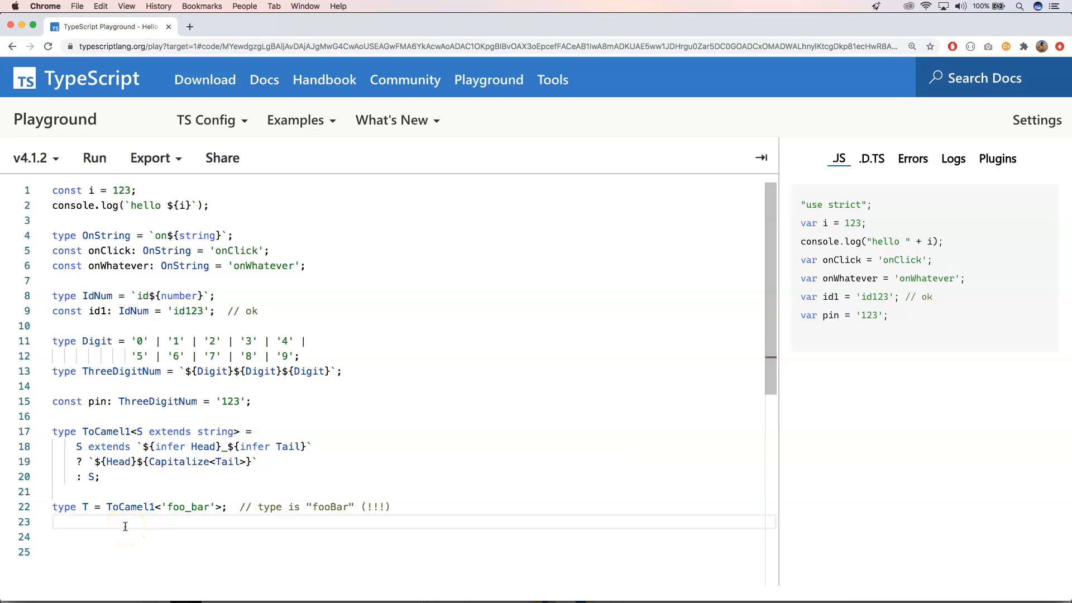
type("type")
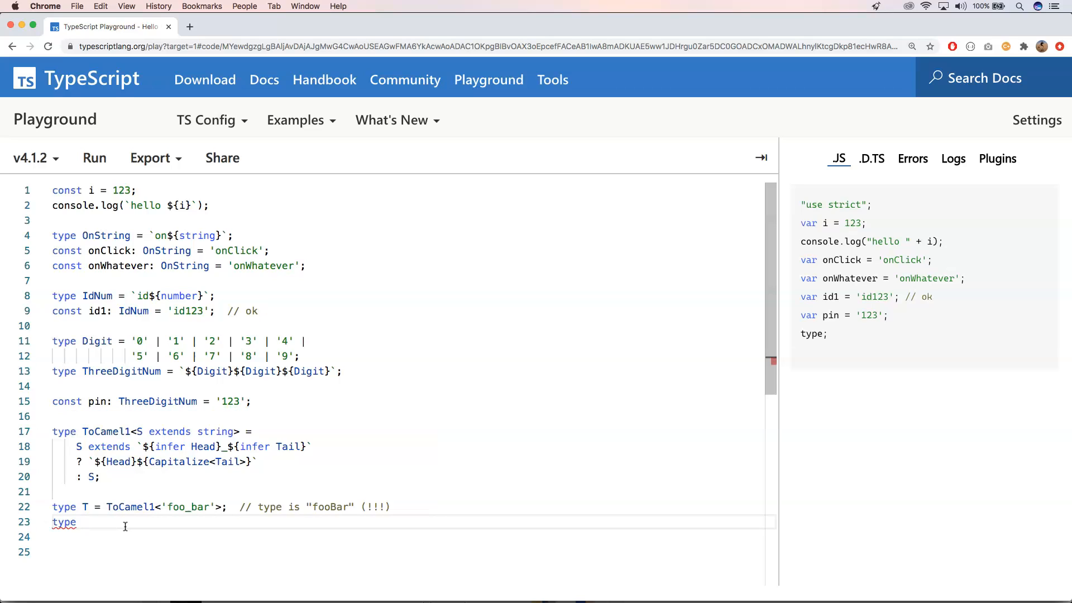
- Write `type TNA = ToCamel1<'blablabla_something'>;` resolving to "blablablaSomething"
type("T")
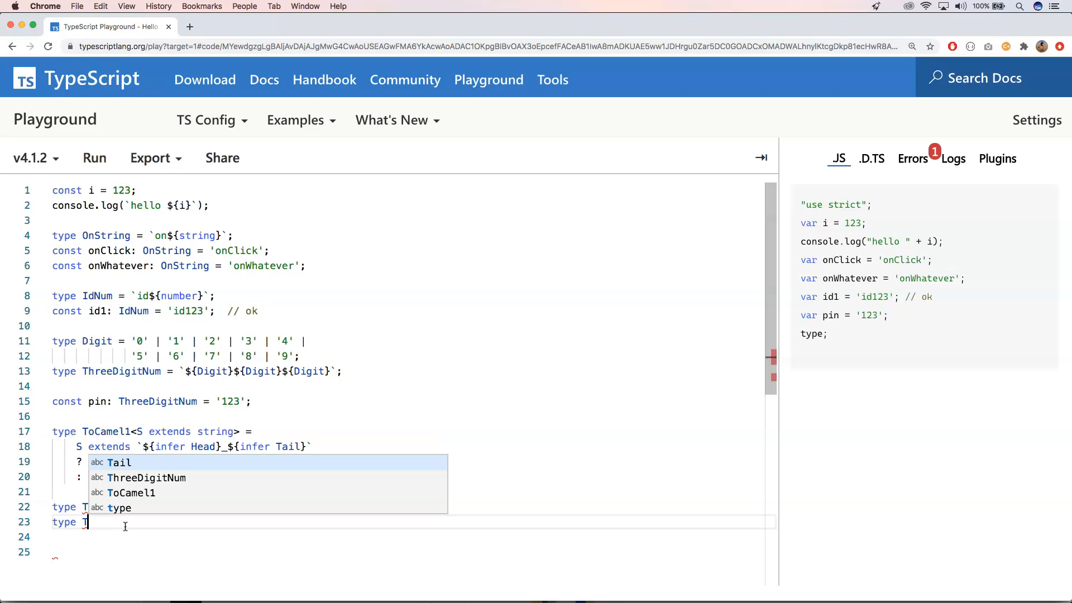
type("A")
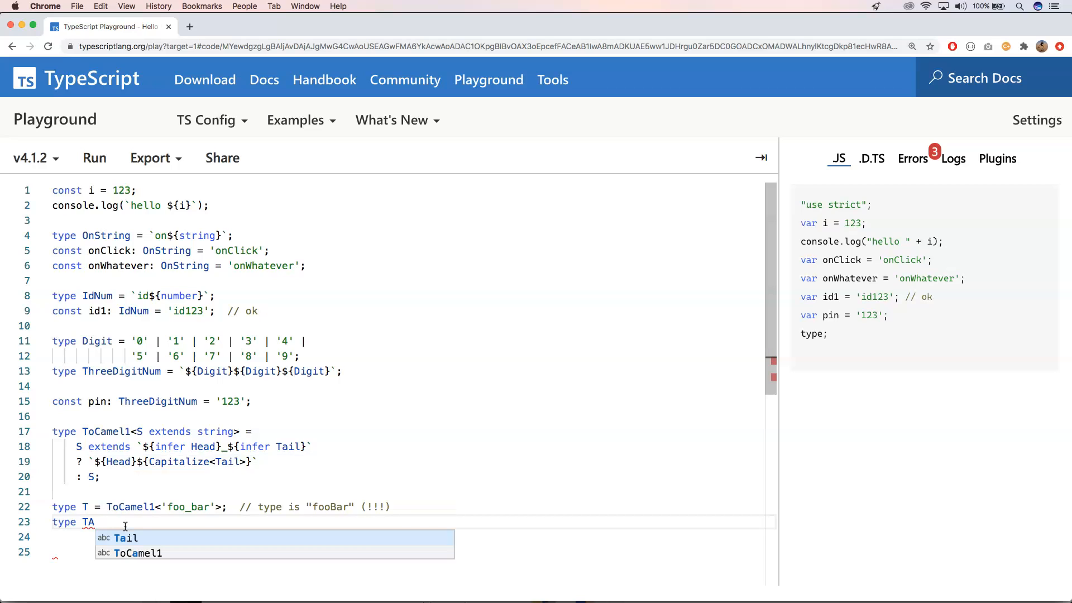
key("Backspace")
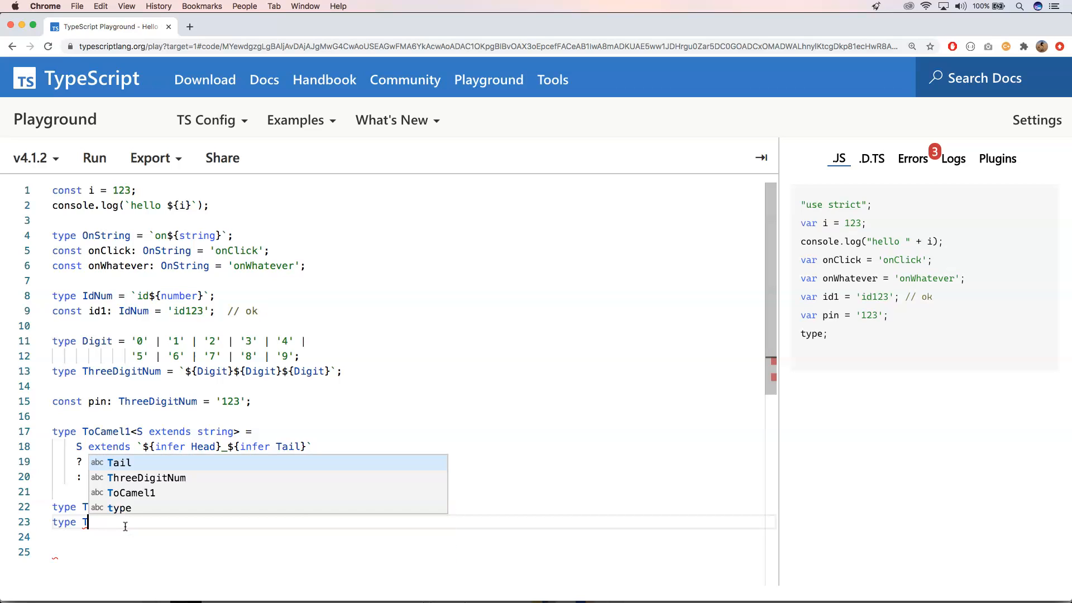
type("N")
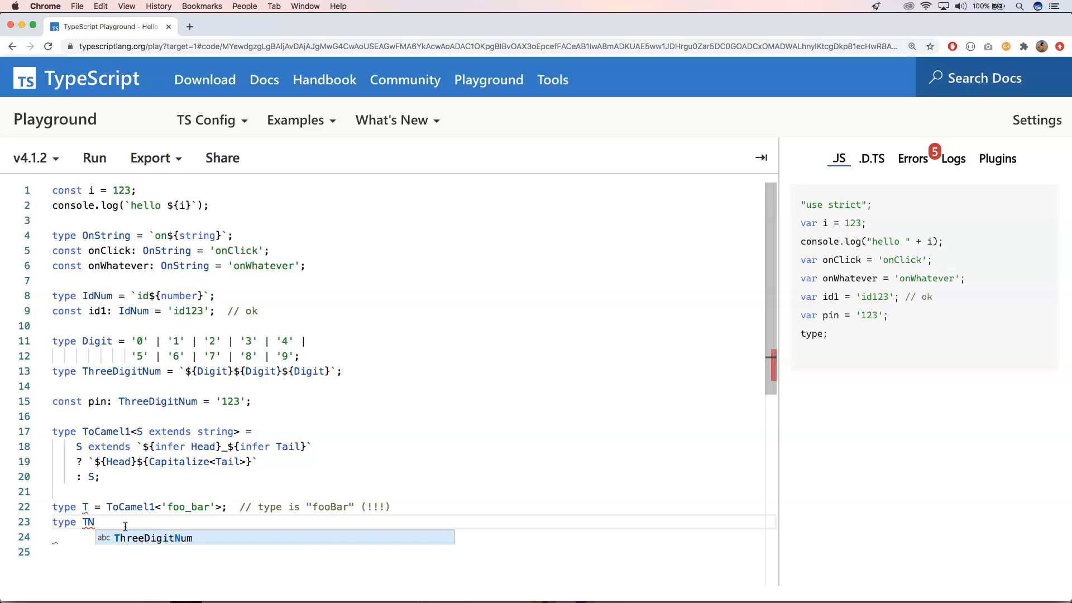
type("A")
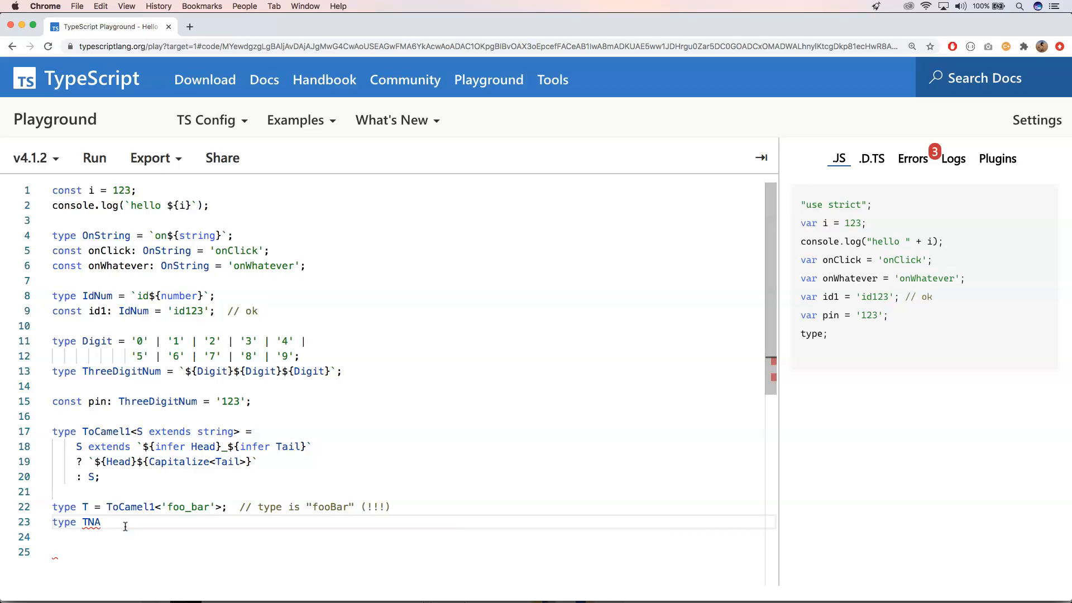
type("=")
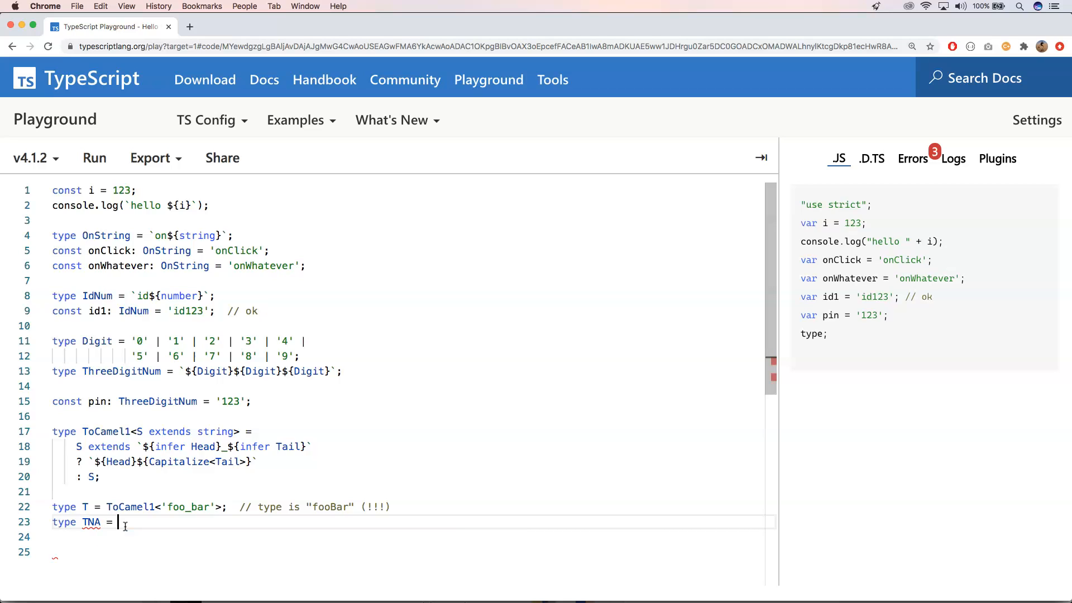
type("_")
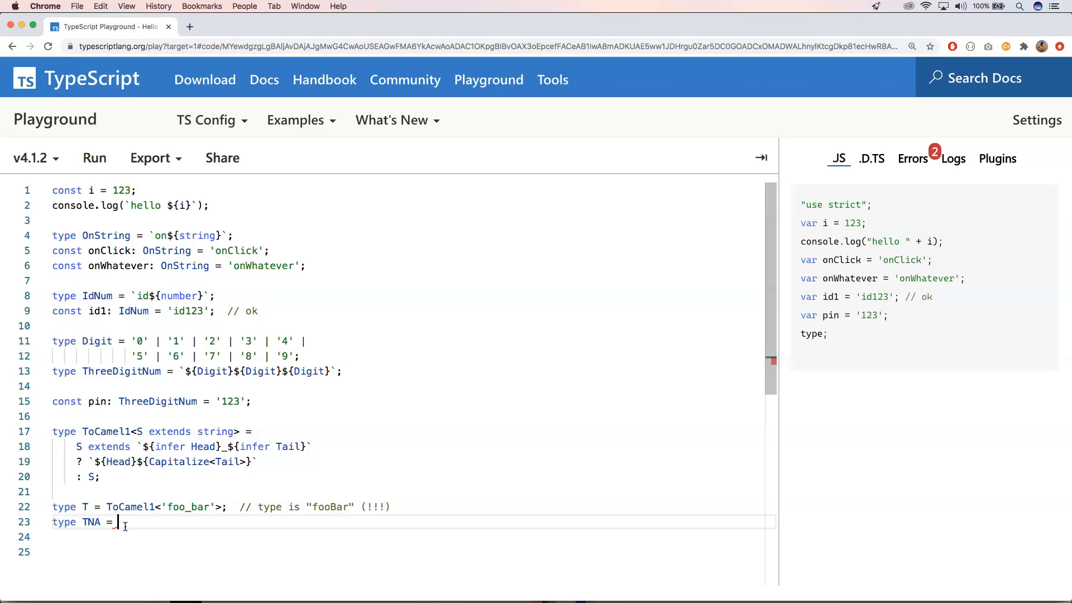
type("ToCamel")
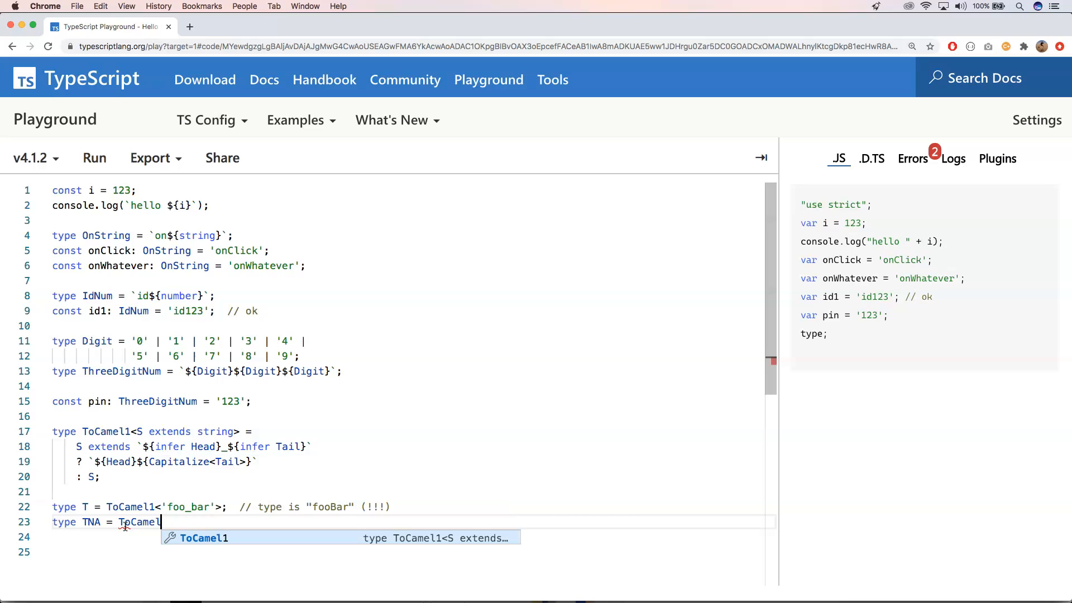
type("1")
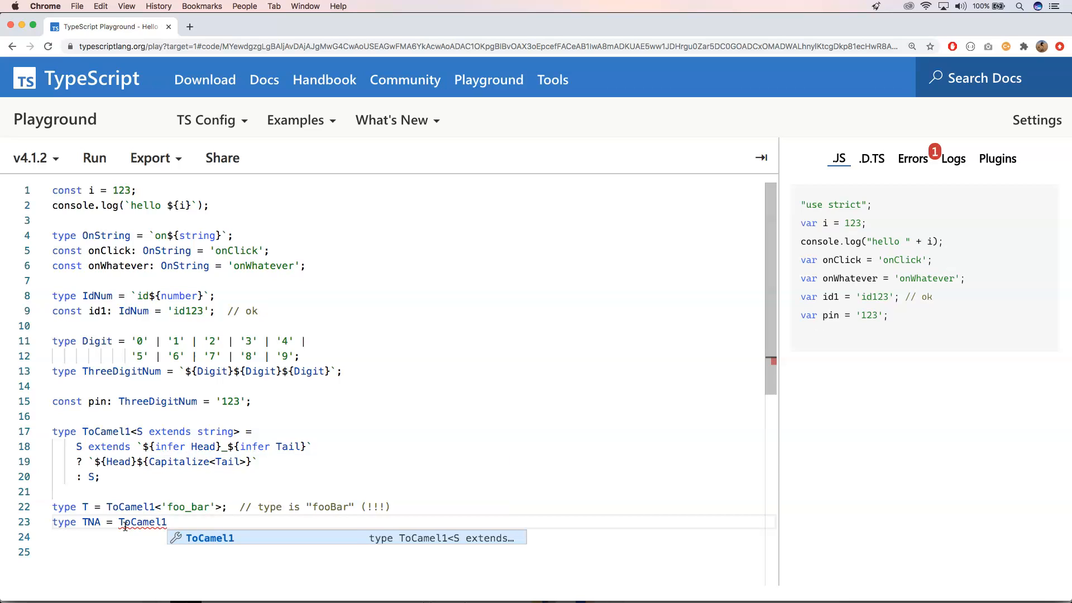
type("<'")
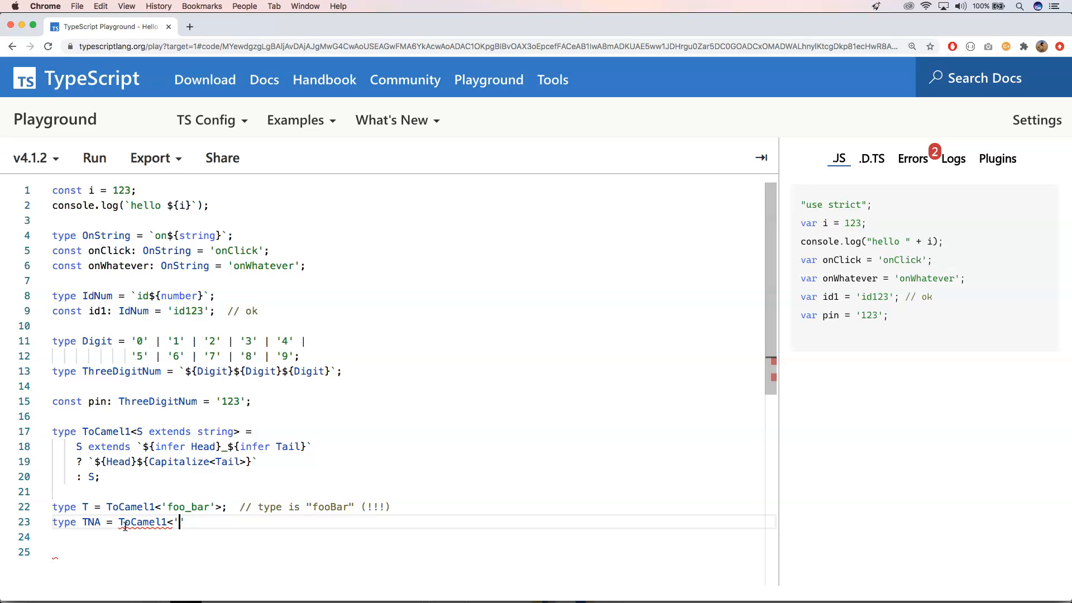
type("bl")
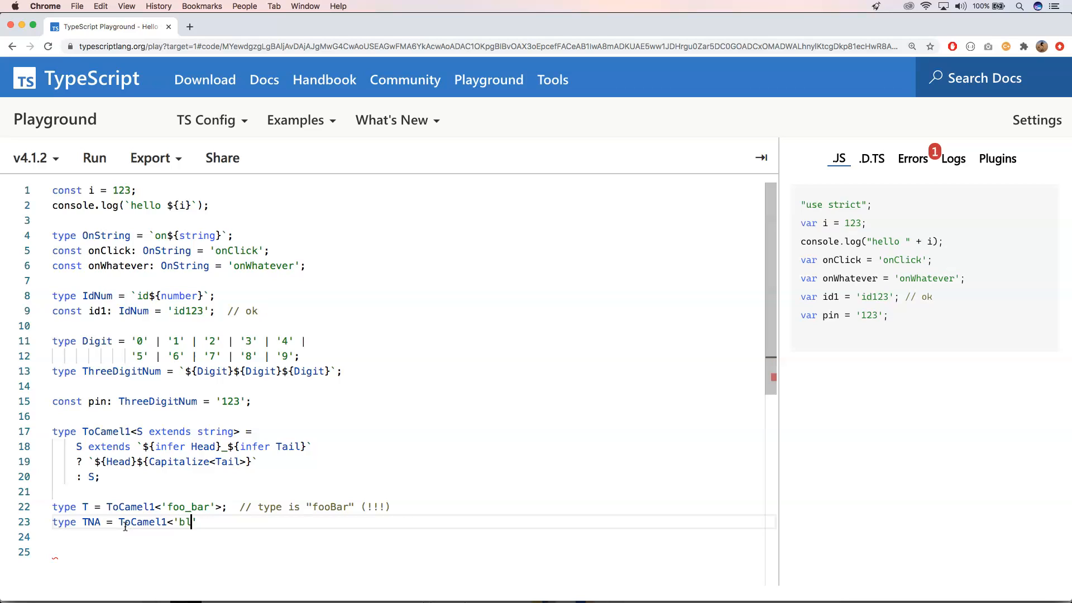
type("a")
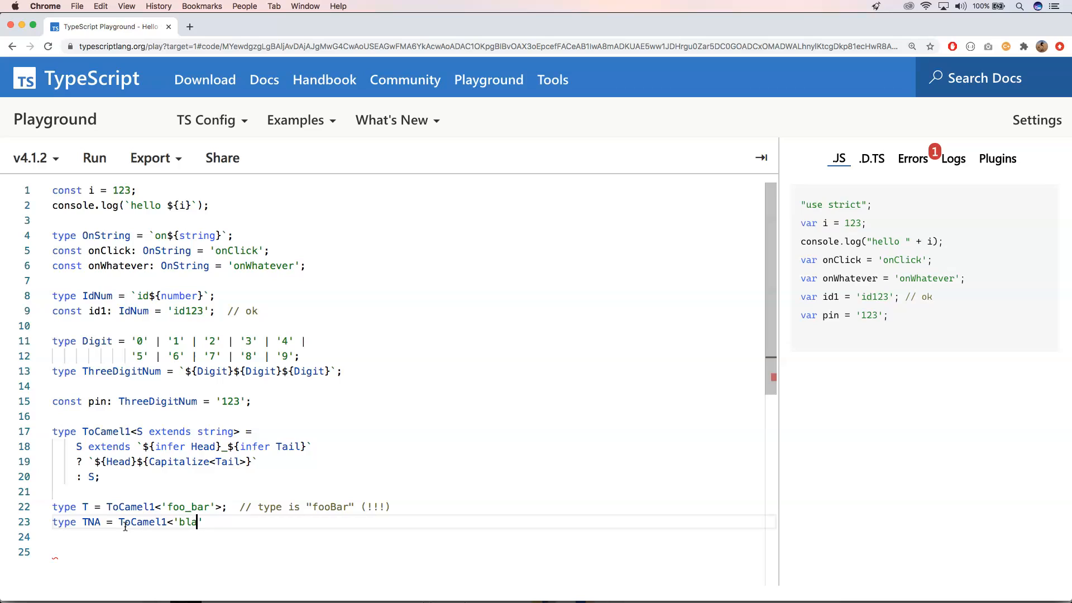
type("blabl")
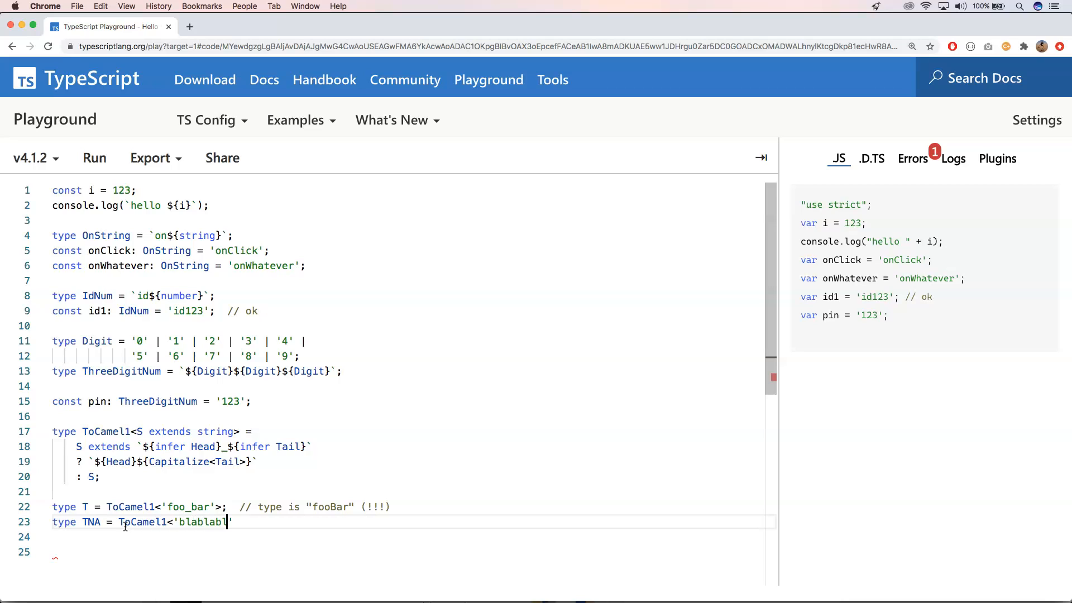
type("a")
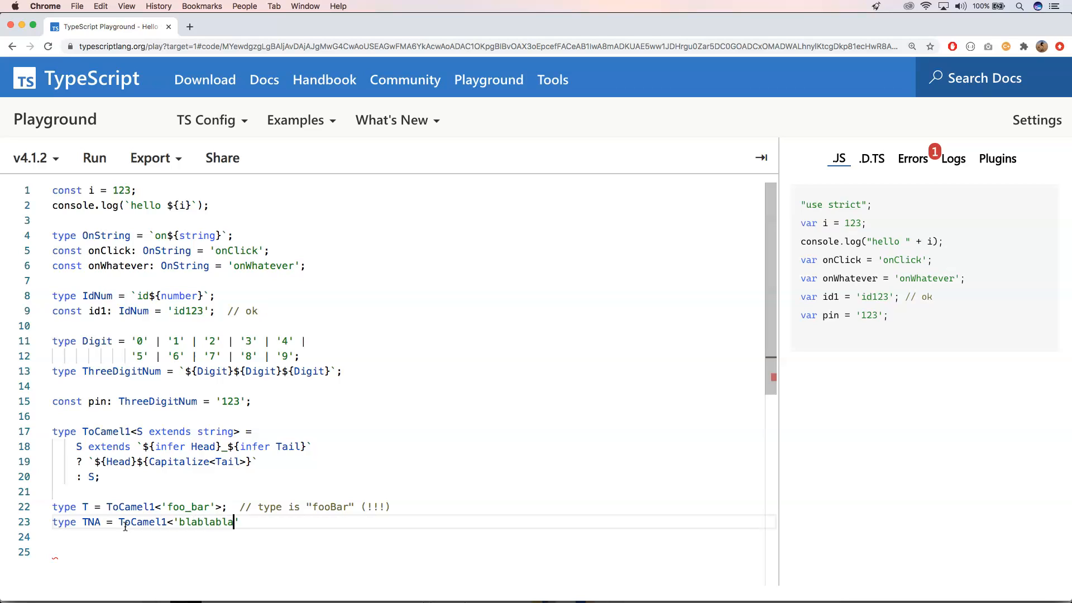
type("'>")
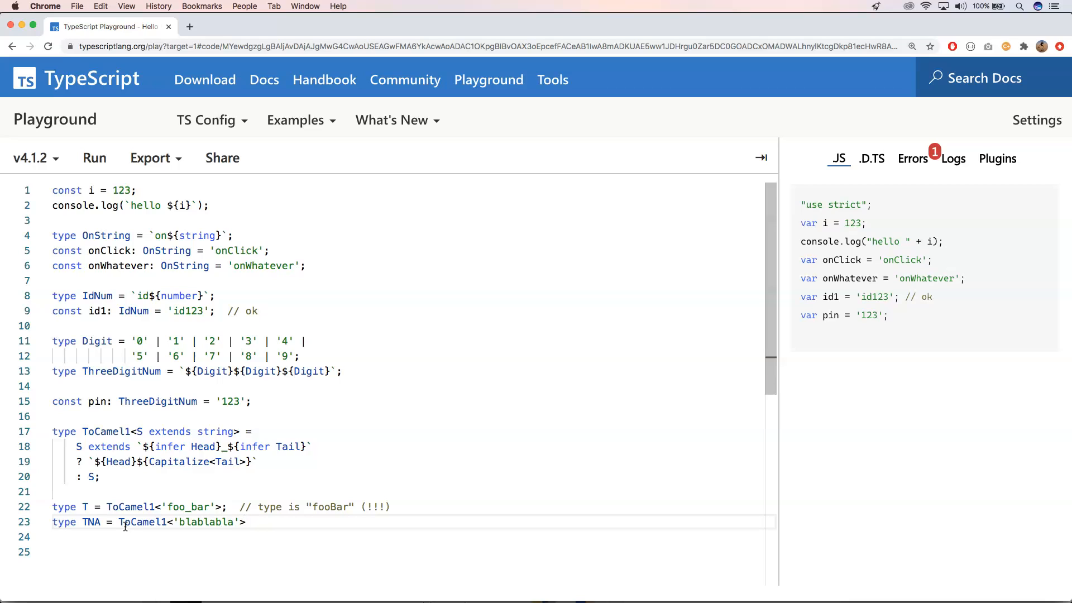
type(";")
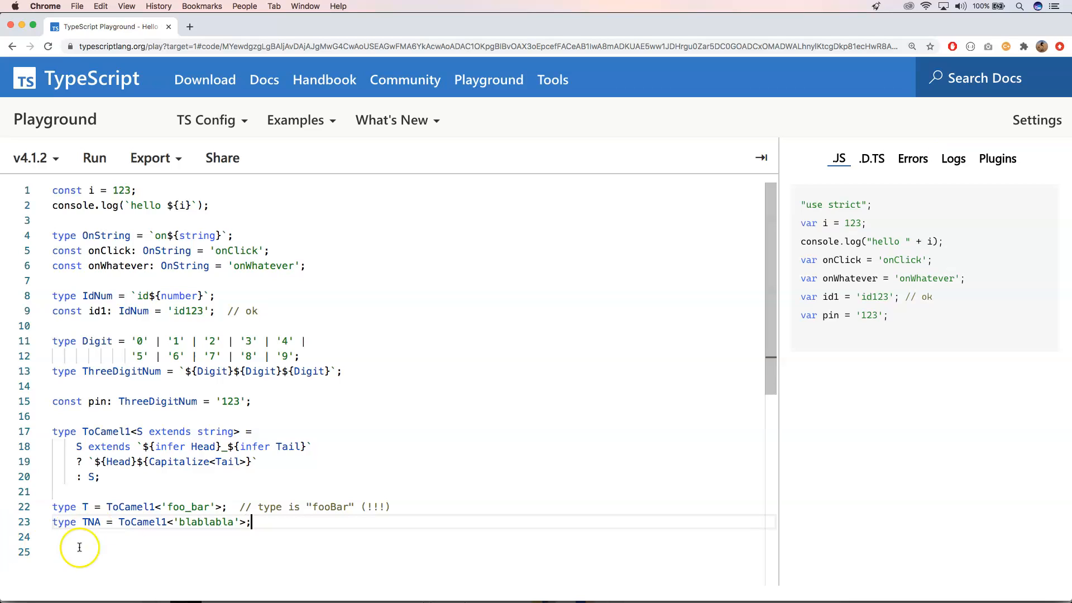
mouse_move(90, 522)
type("_")
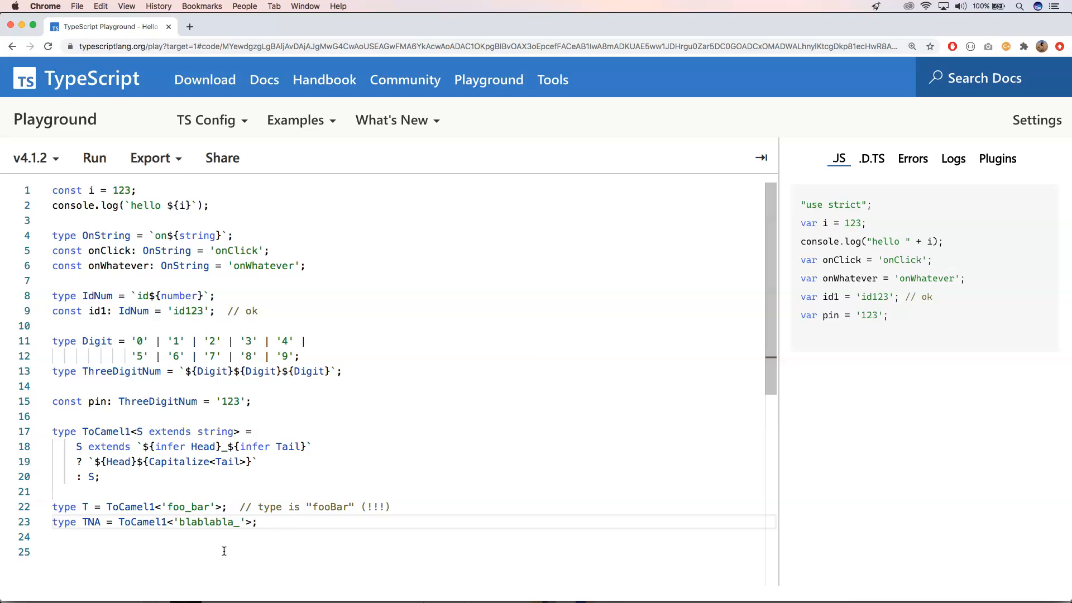
type("something")
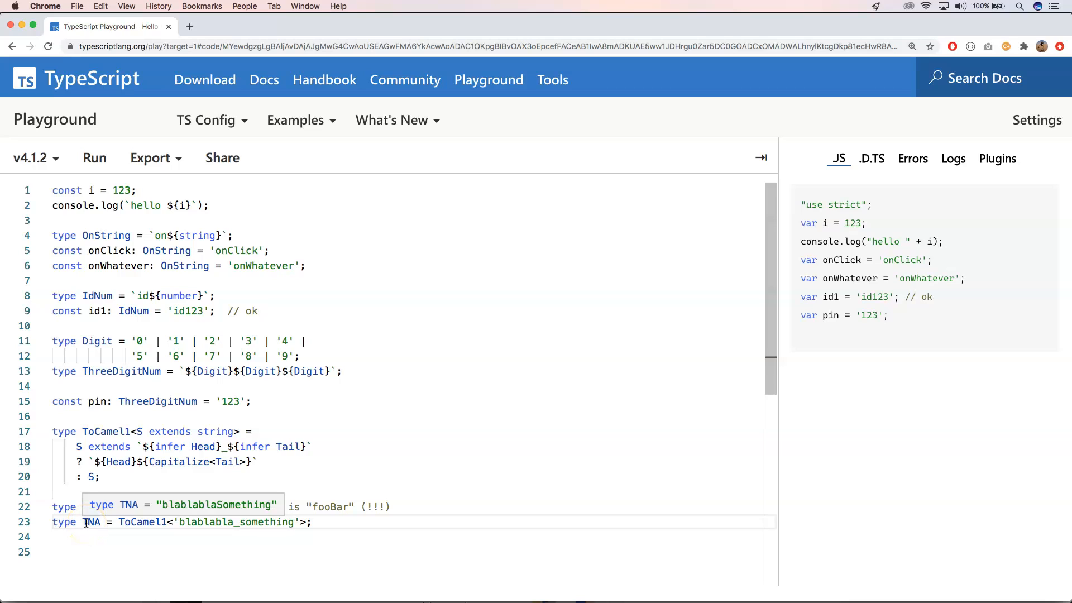
mouse_move(244, 525)
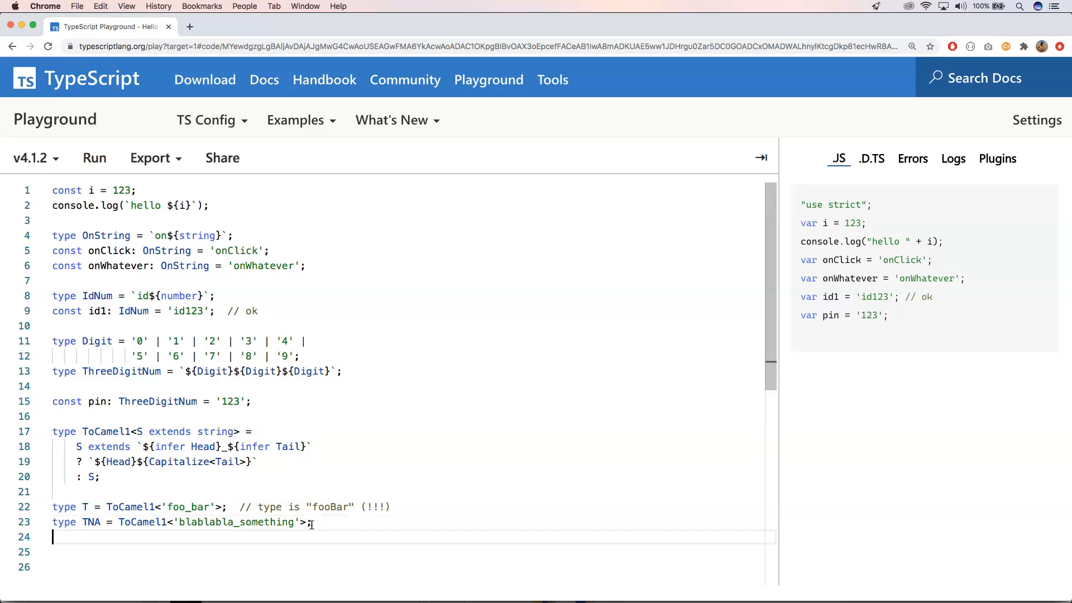
- Add TU over 'first_name' | 'last_name' and T2 for 'foo_bar_baz' commented "fooBar_baz"
key("enter")
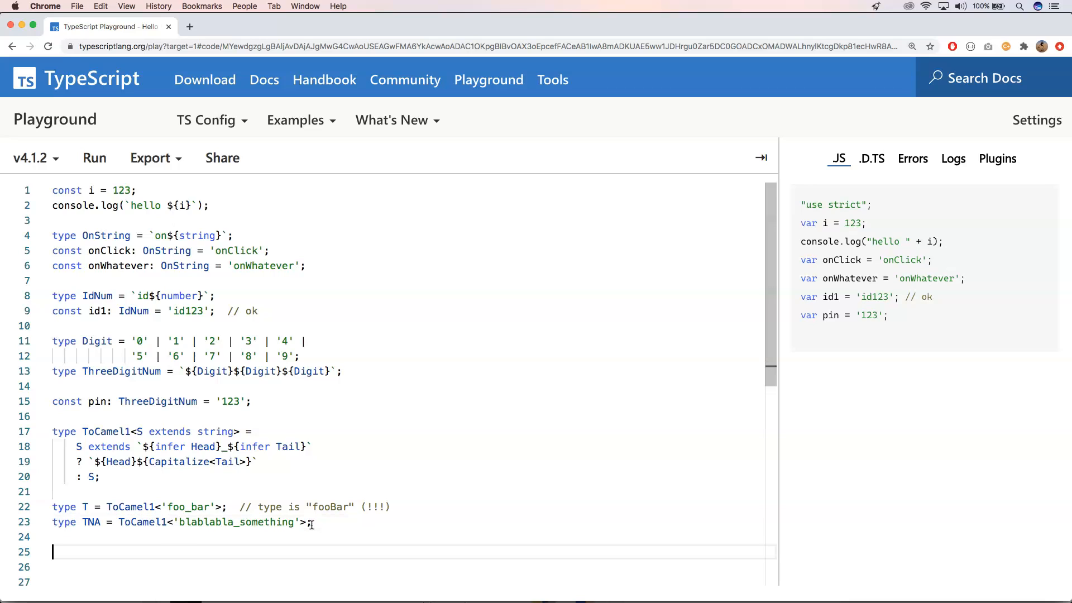
type("type TU = ToCamel1<'first_name' | 'last_name'>;")
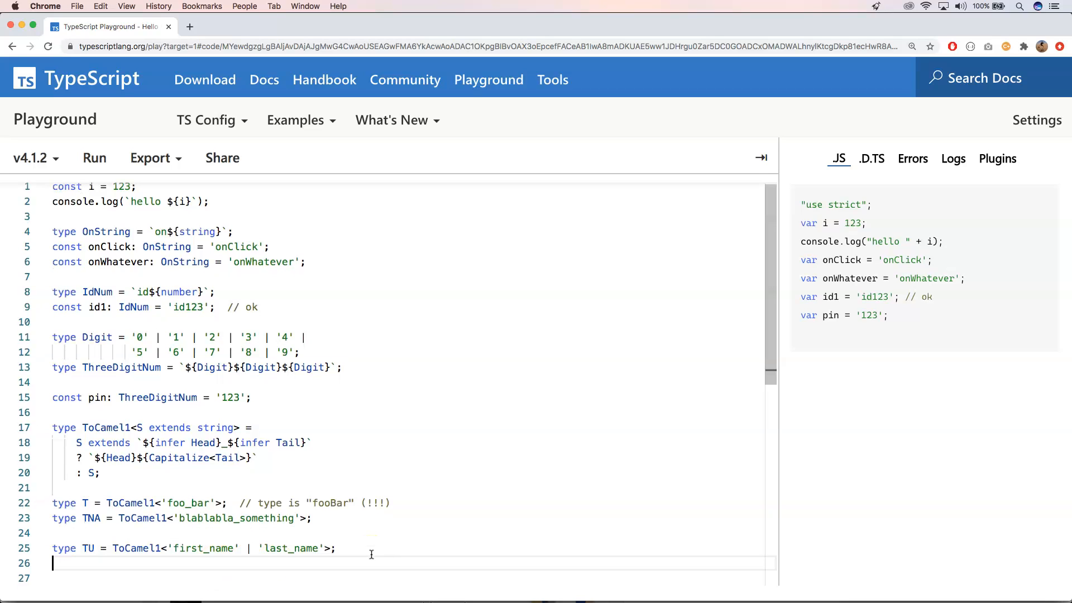
type("type T2 = ToCamel1<'foo_bar_baz'>;  // type is \"fooBar_baz\"")
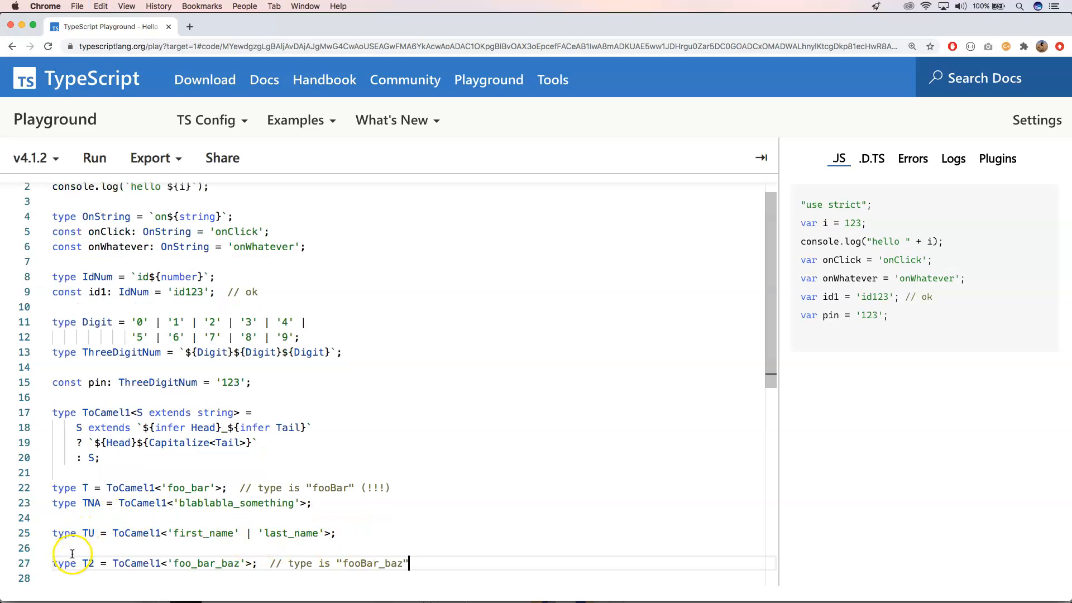
mouse_move(87, 563)
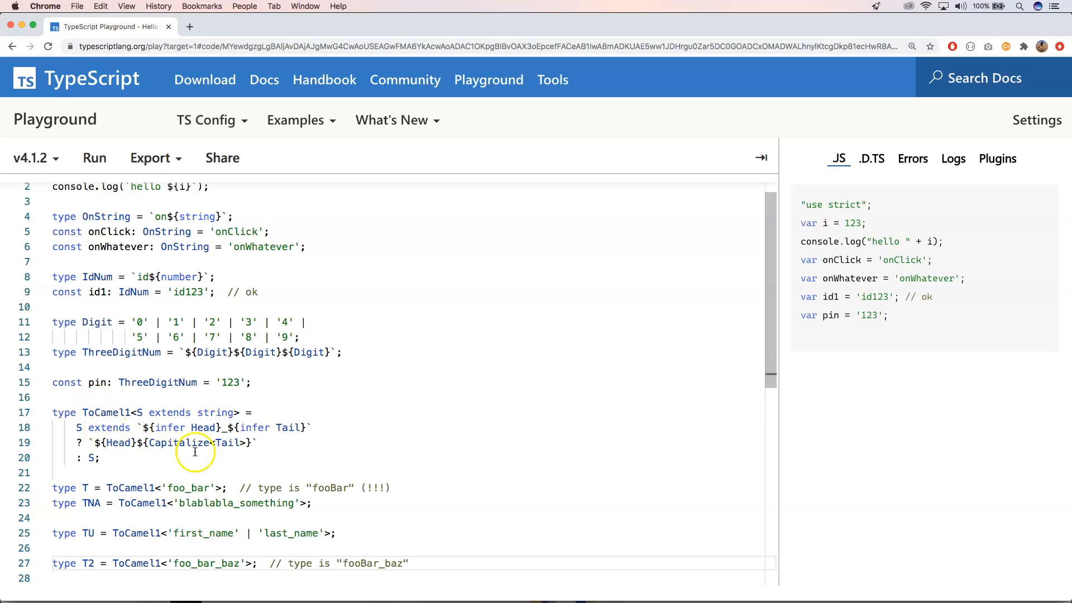
mouse_move(192, 403)
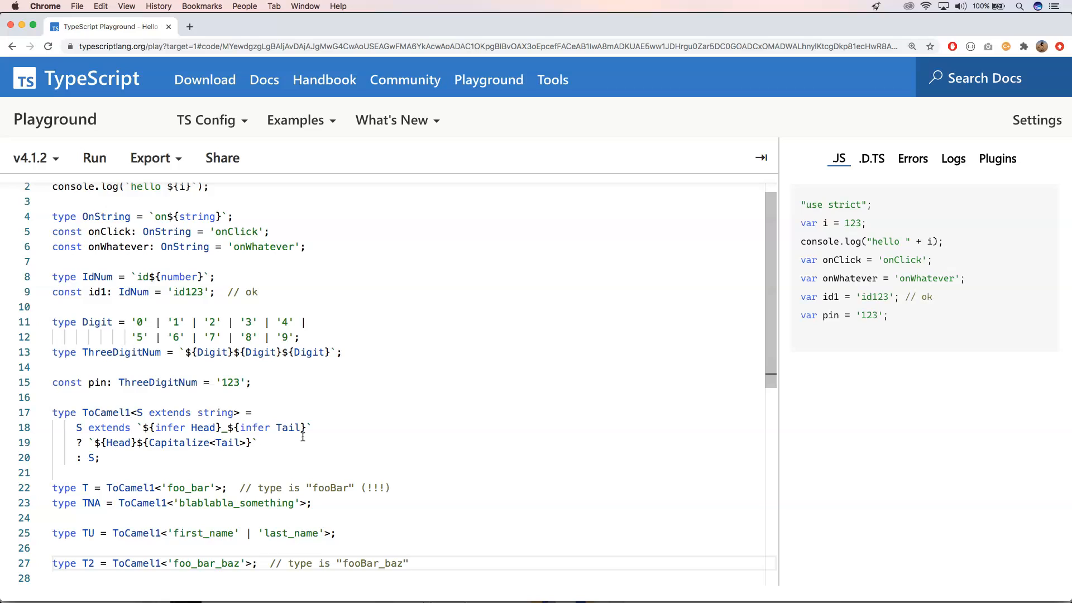
mouse_move(303, 440)
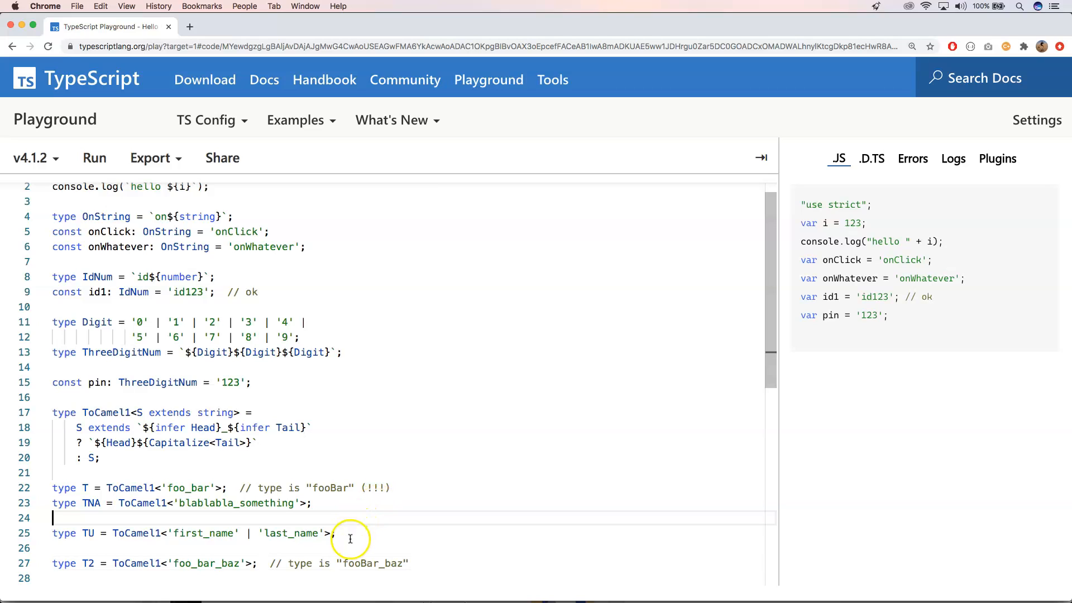
- Write the recursive ToCamel type using Capitalize<ToCamel<Tail>> and point T2 at ToCamel
left_click(335, 533)
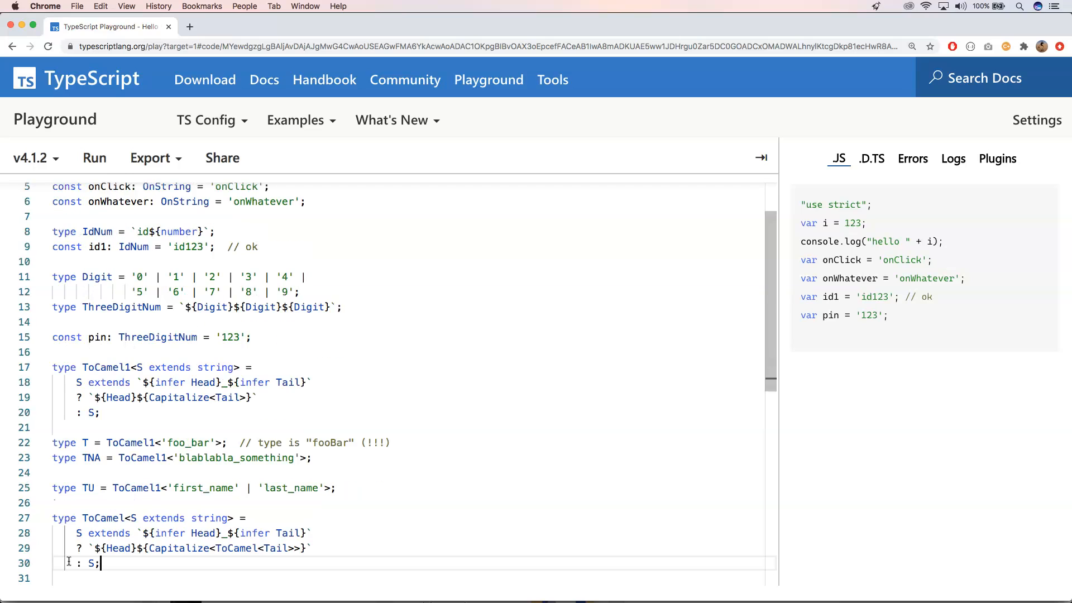
type("type T2 = ToCamel1<'foo_bar_baz'>;  // type is \"fooBar_baz\"")
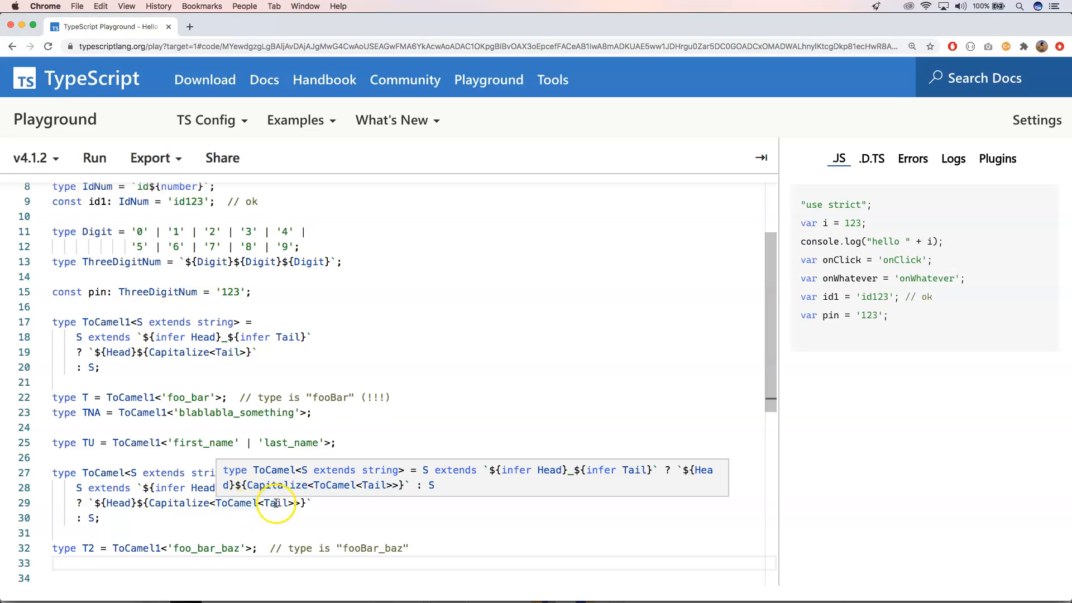
mouse_move(198, 548)
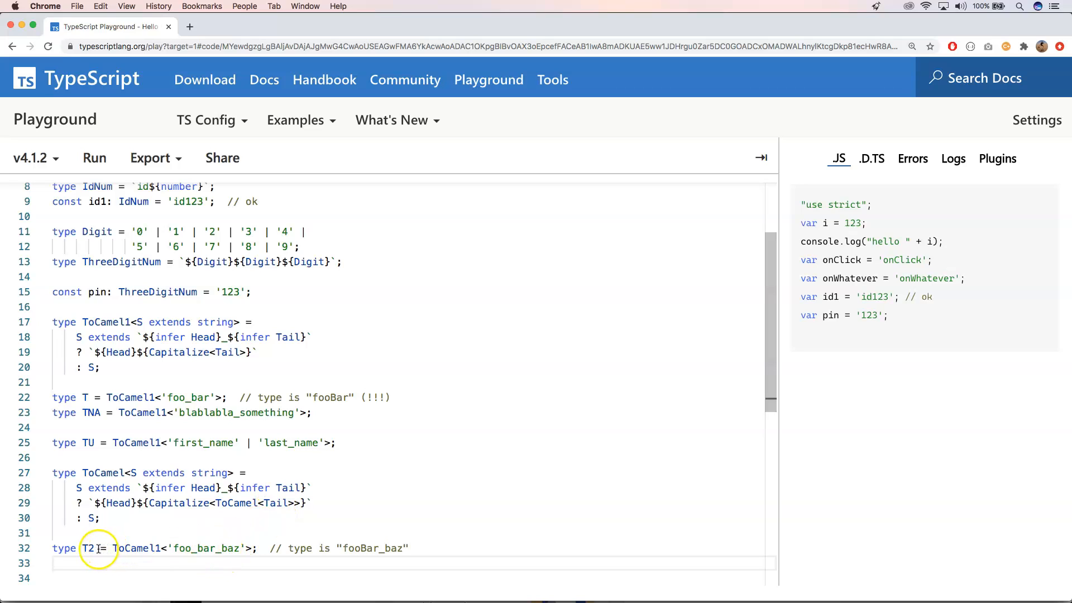
mouse_move(88, 548)
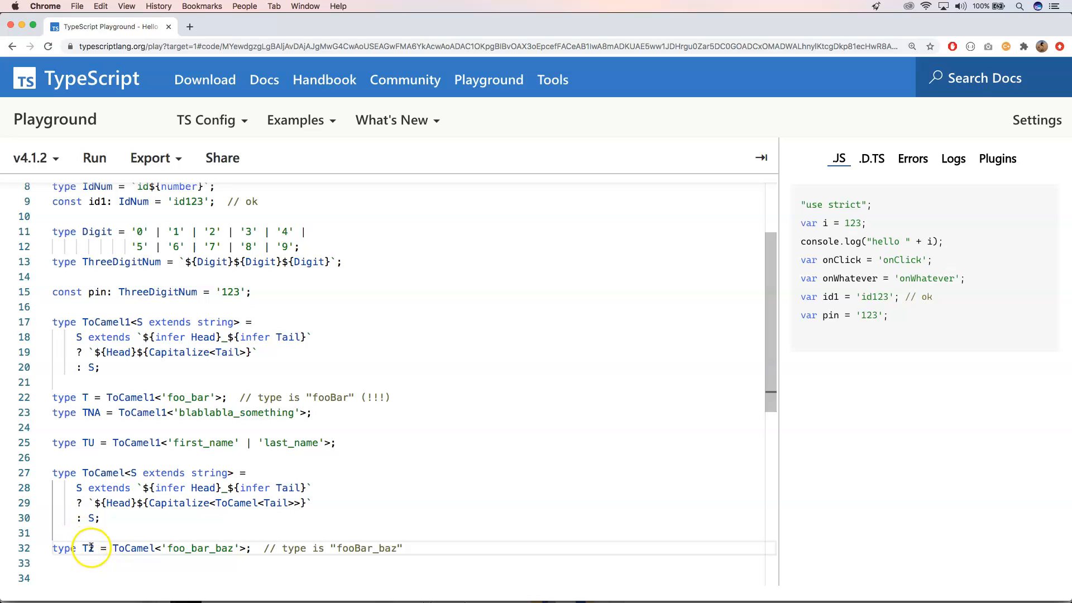
mouse_move(87, 548)
type("_m")
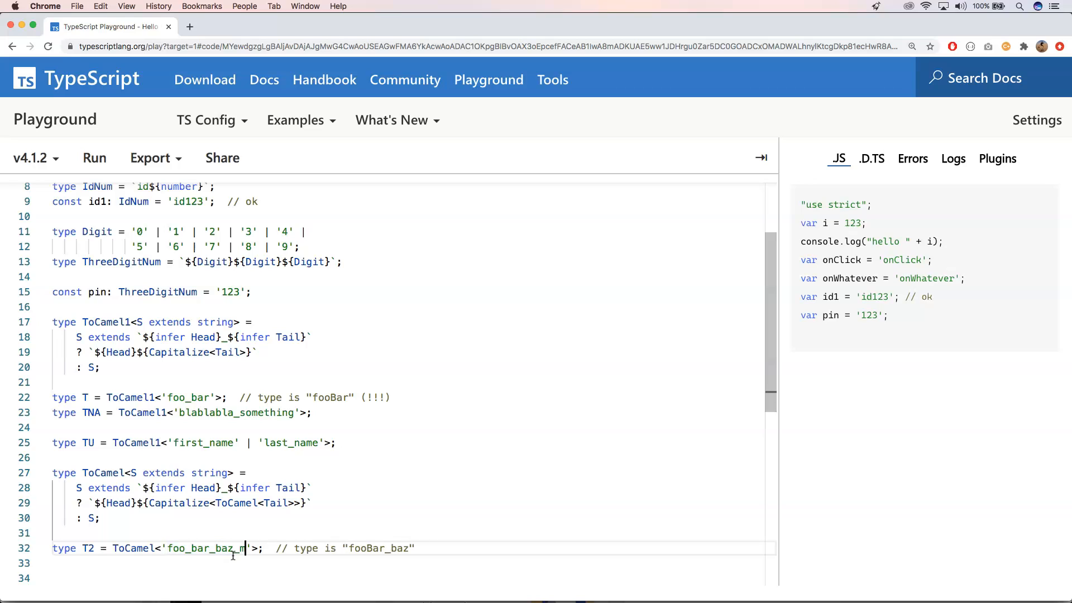
- Extend T2's argument to 'foo_bar_baz_magic'
type("agic")
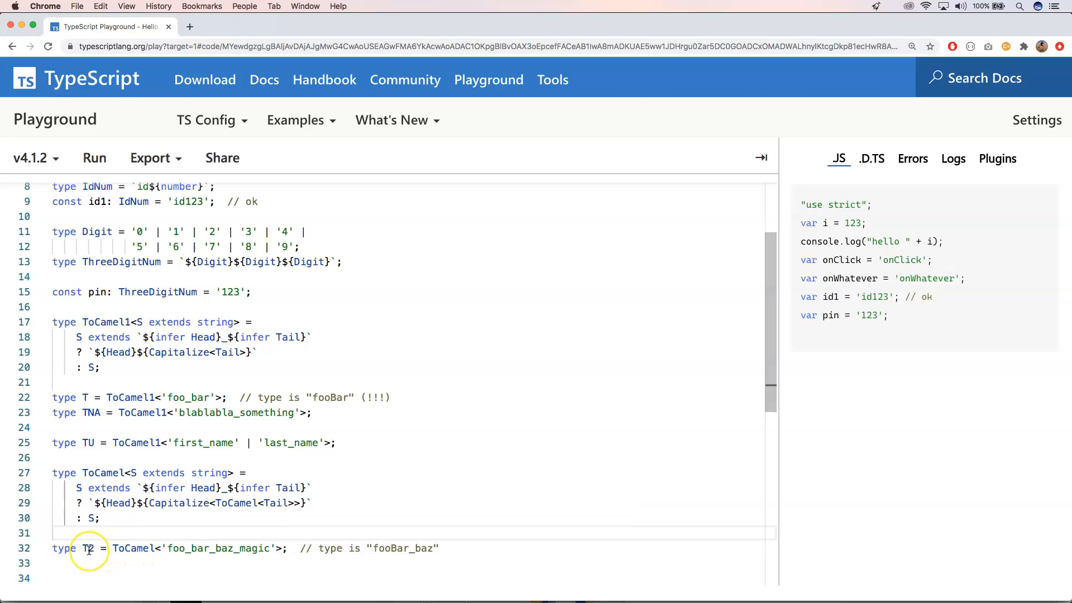
mouse_move(87, 547)
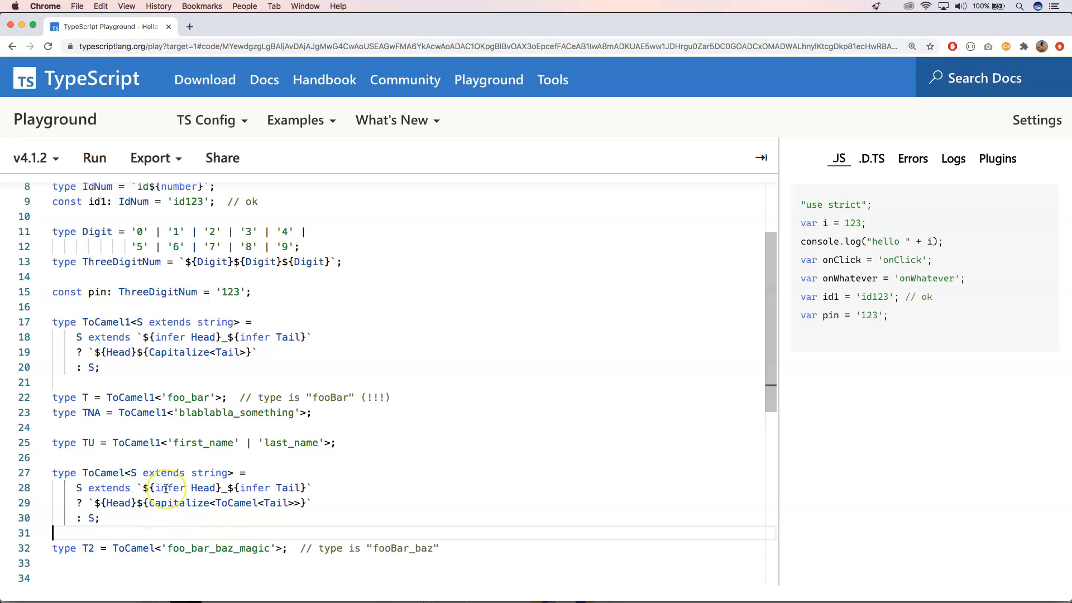
mouse_move(167, 528)
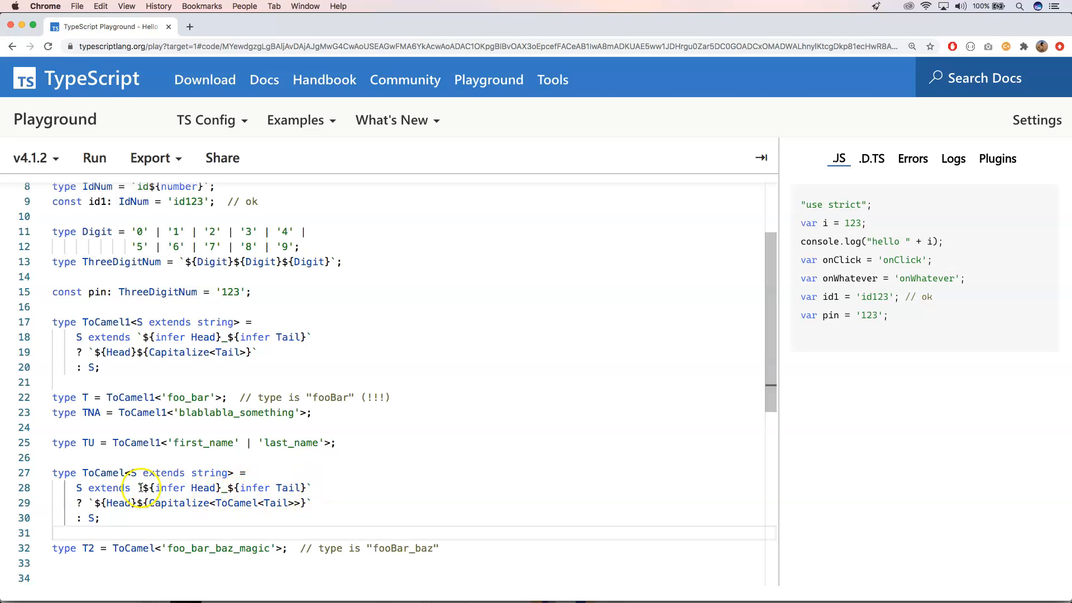
mouse_move(262, 474)
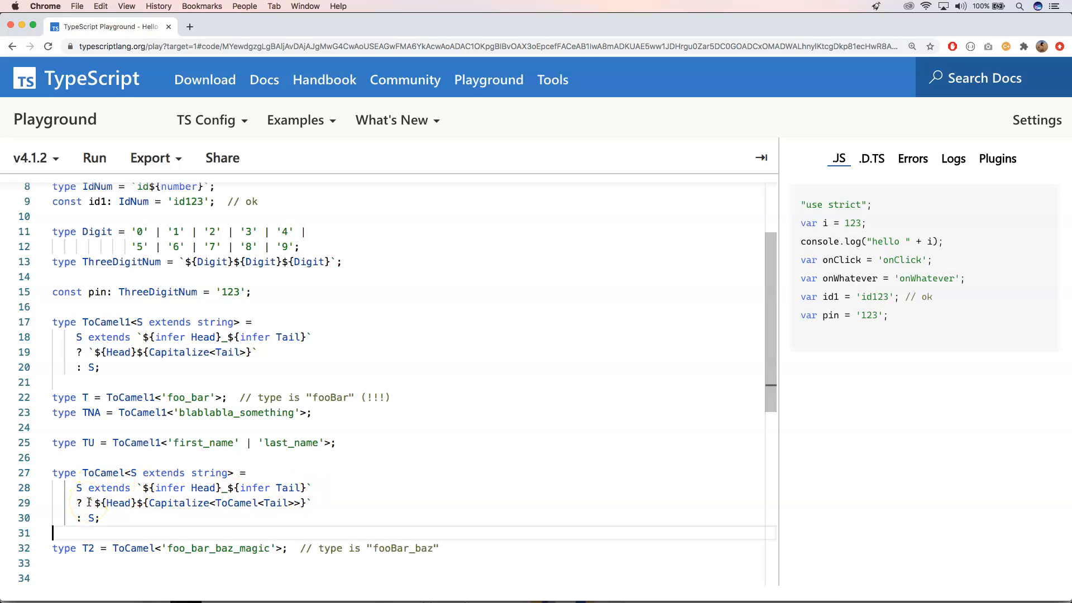
mouse_move(117, 503)
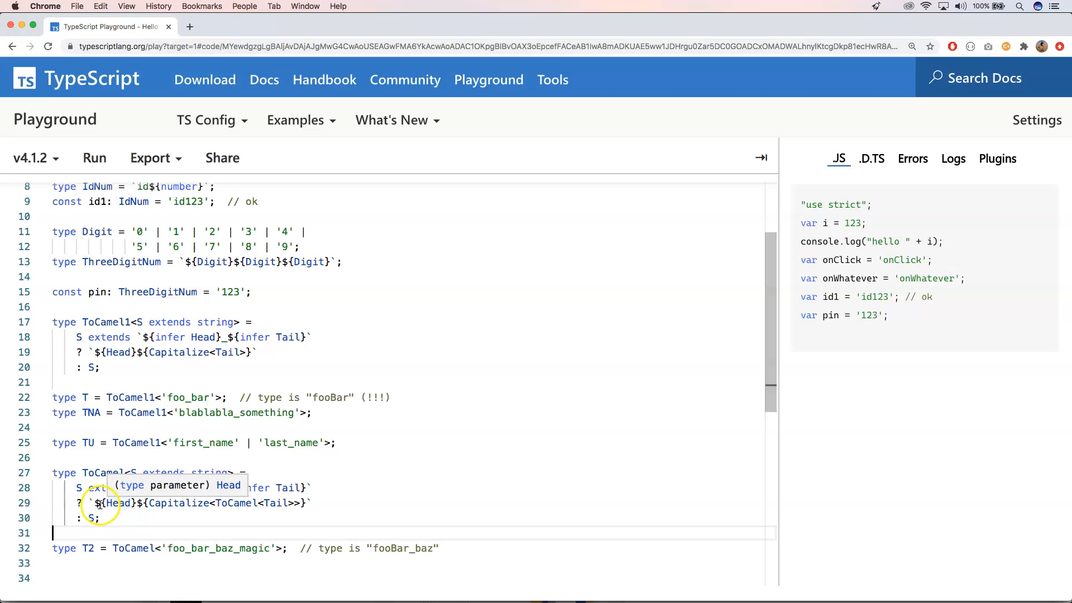
mouse_move(160, 503)
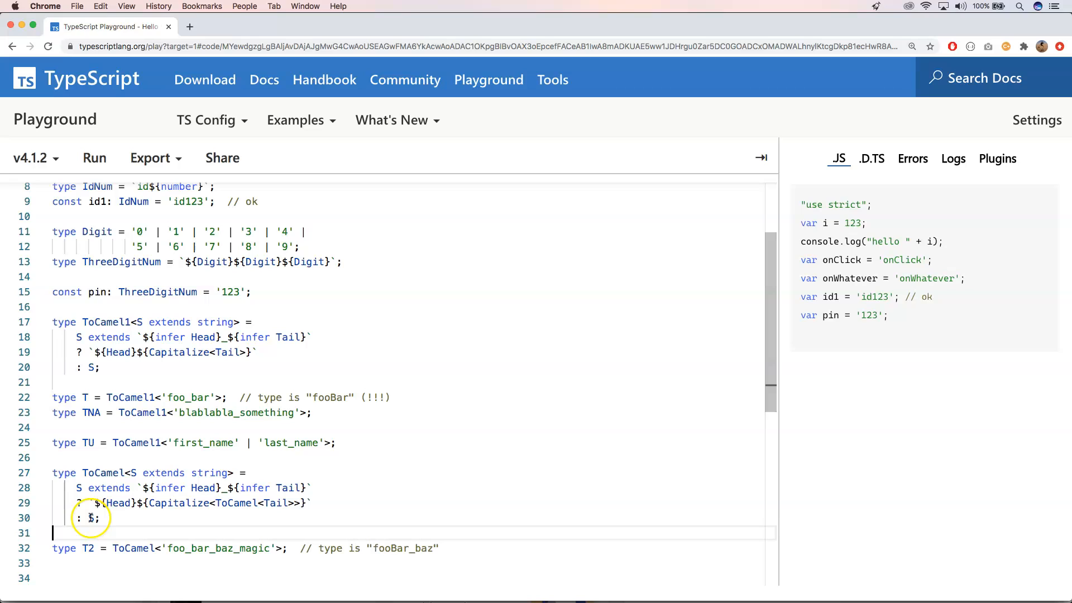
mouse_move(93, 502)
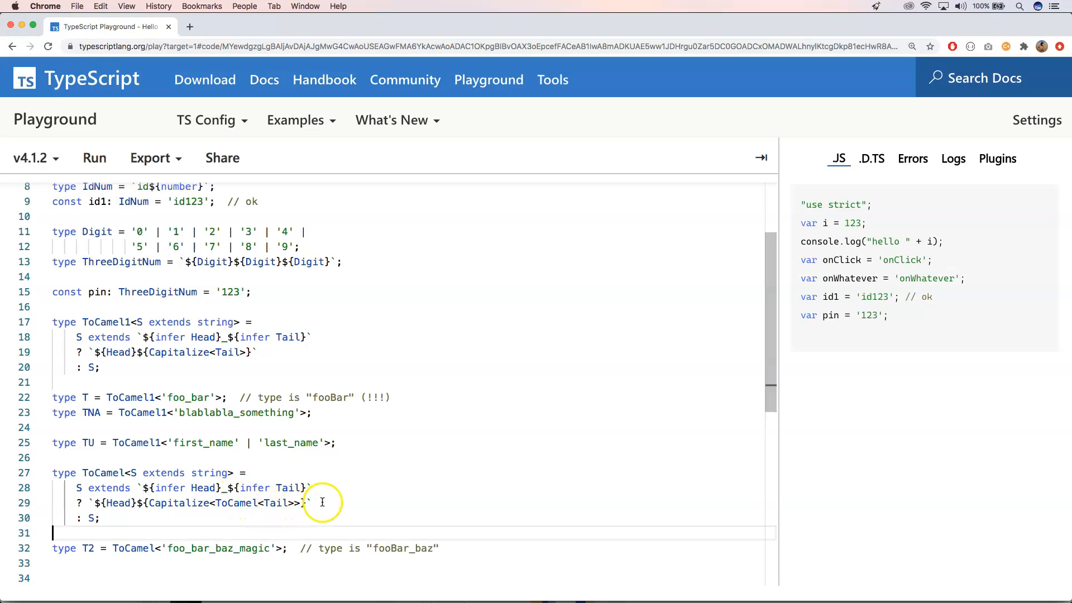
left_click(309, 503)
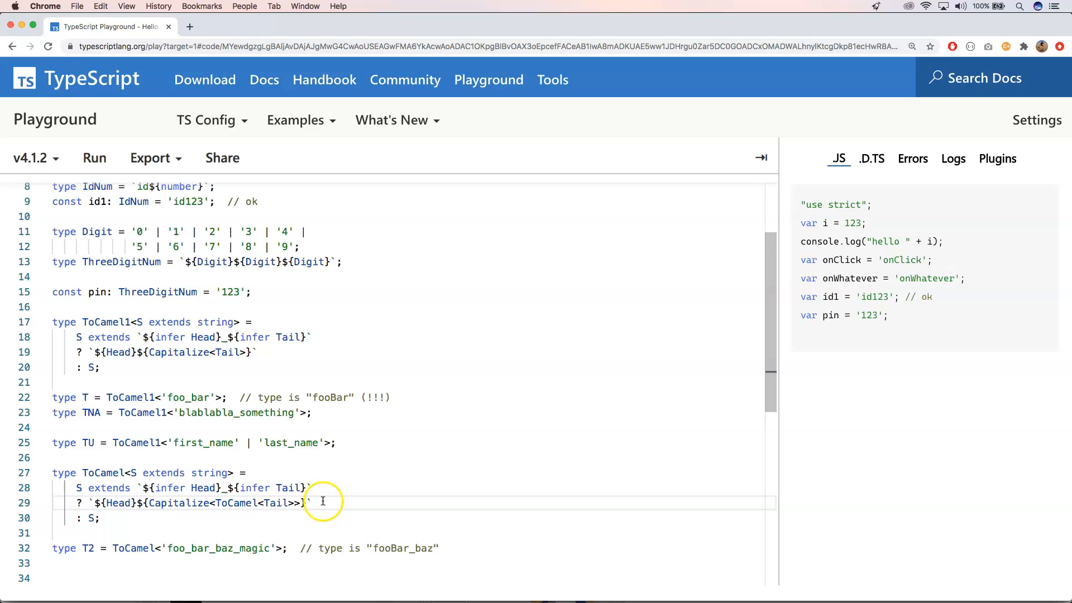
left_click(312, 500)
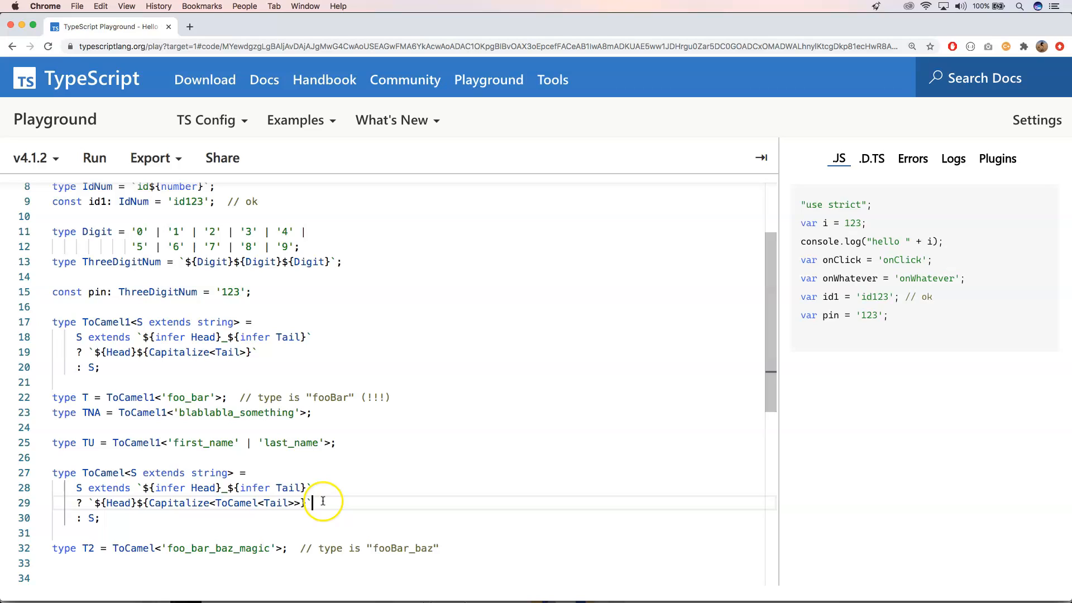